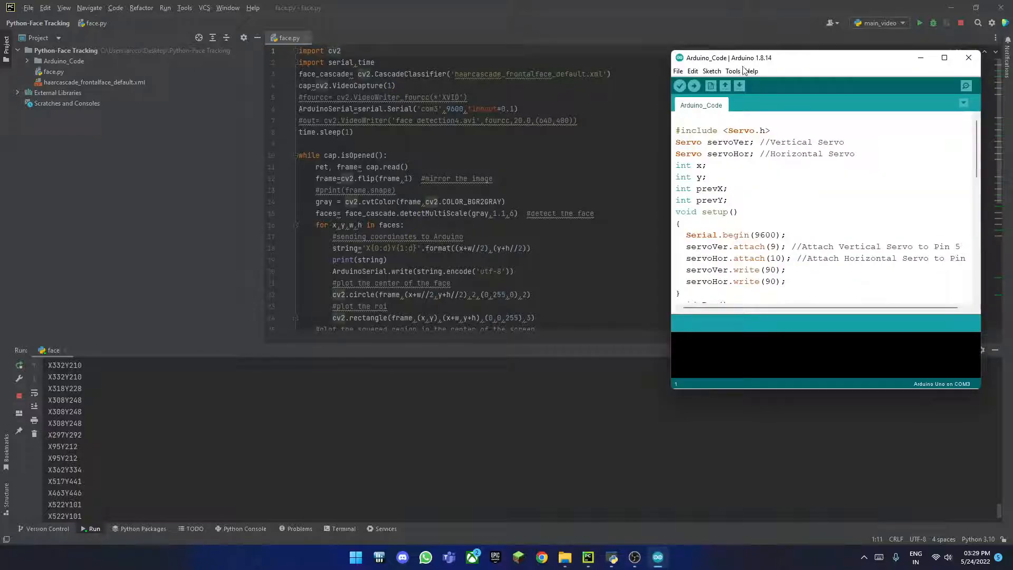
- Maximize the sketch window and highlight the two servo write-90 lines in setup()
left_click(944, 58)
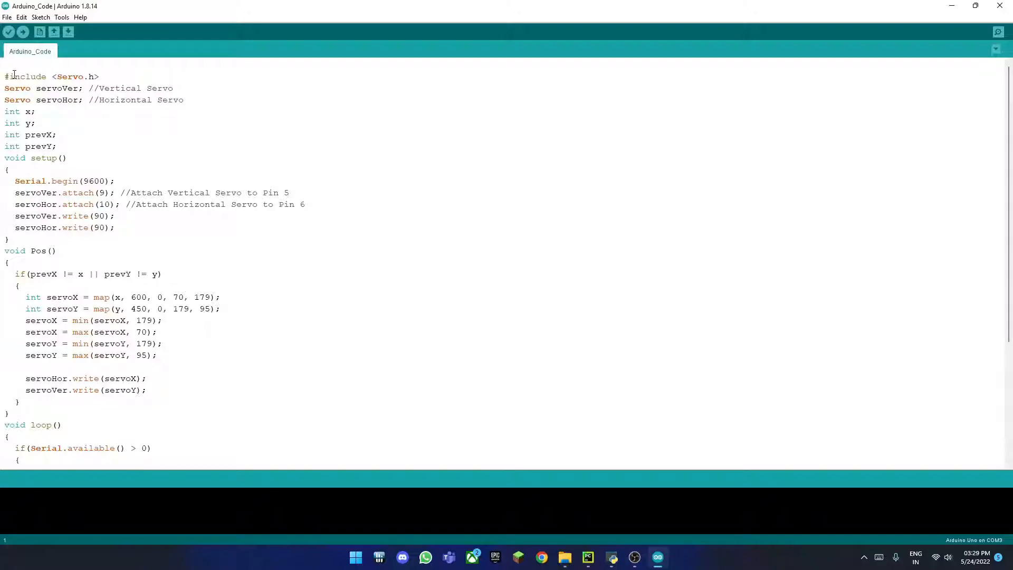
left_click_drag(3, 76, 67, 100)
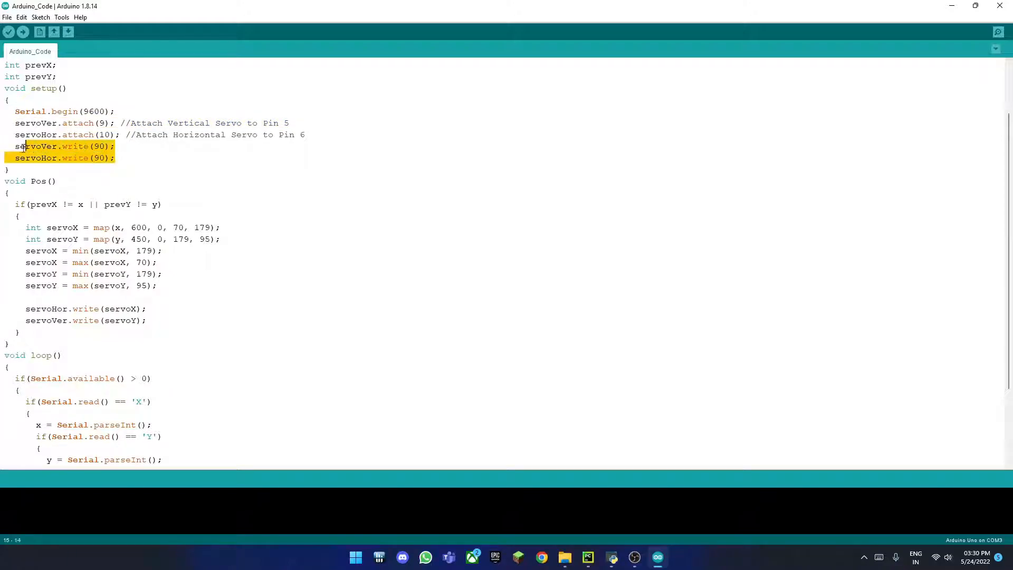
scroll("down", 3)
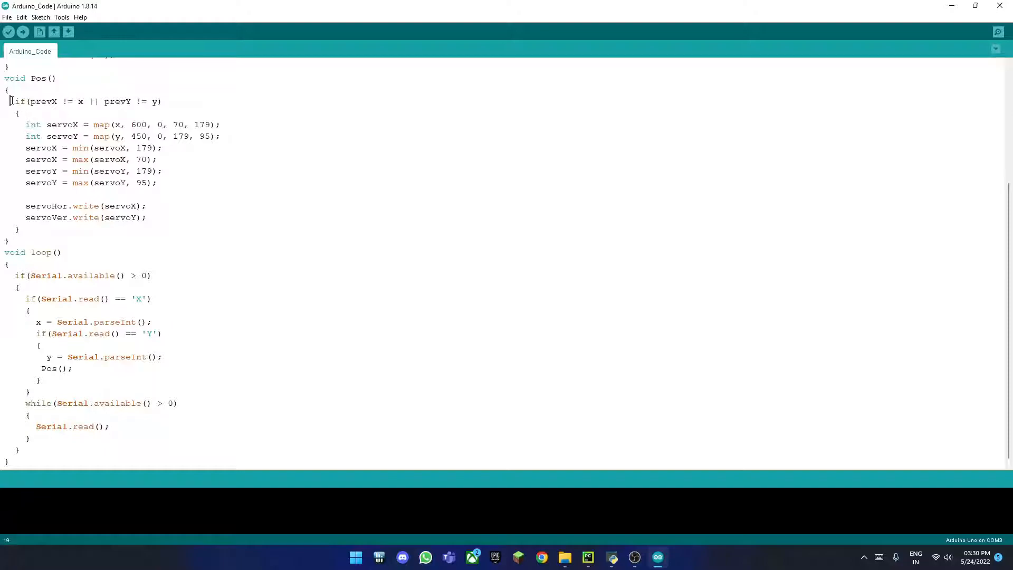
left_click(137, 205)
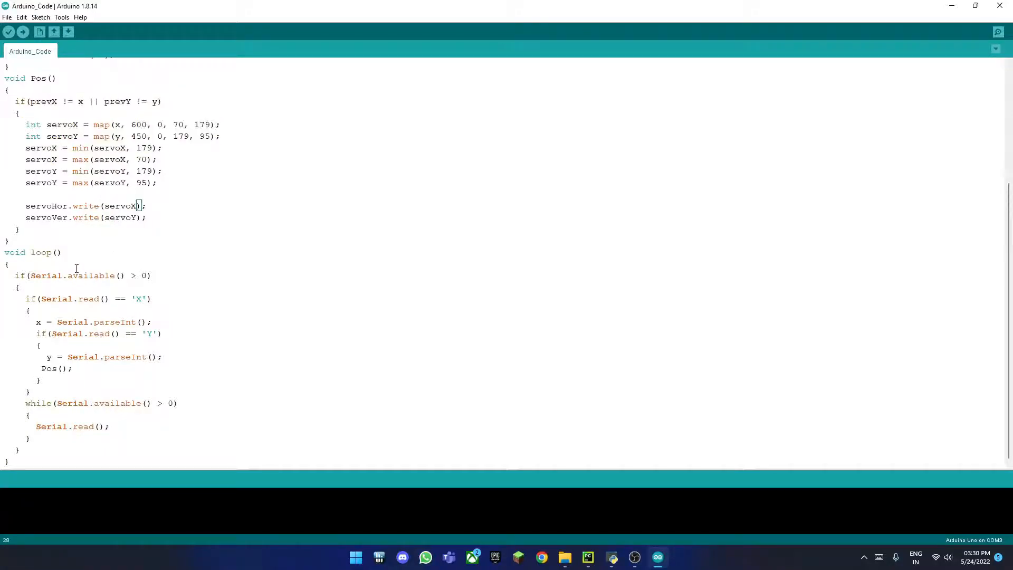
- Highlight the Pos() and loop() code, including the prevX check and servoX mapping lines
left_click_drag(7, 275, 29, 449)
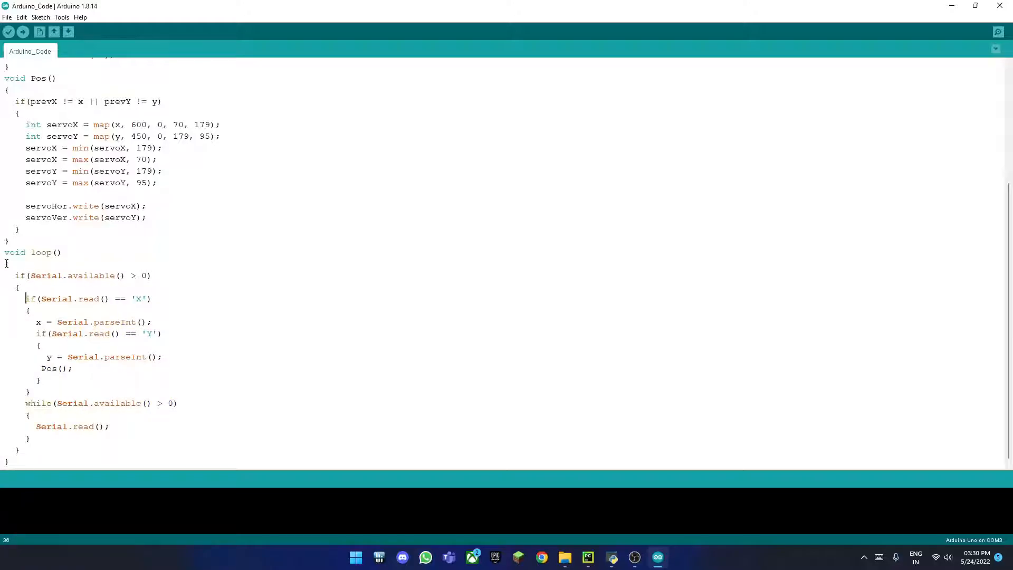
left_click_drag(6, 262, 69, 458)
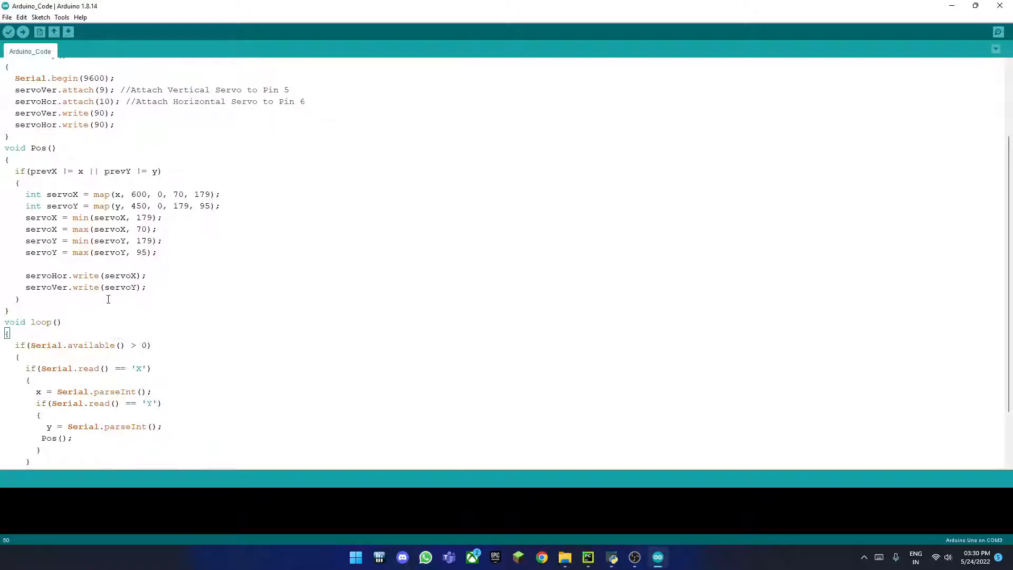
scroll("up", 3)
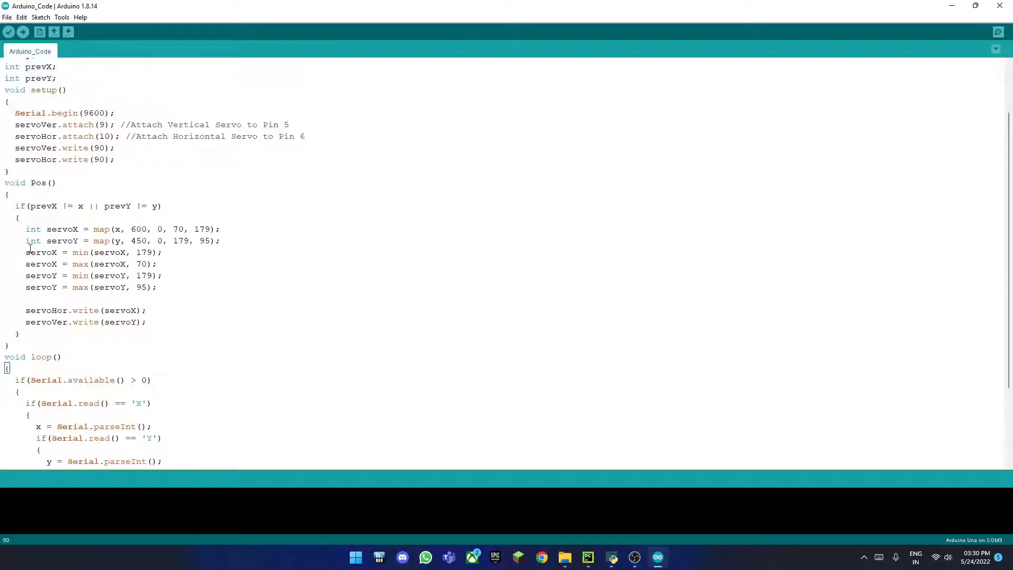
left_click_drag(17, 205, 47, 241)
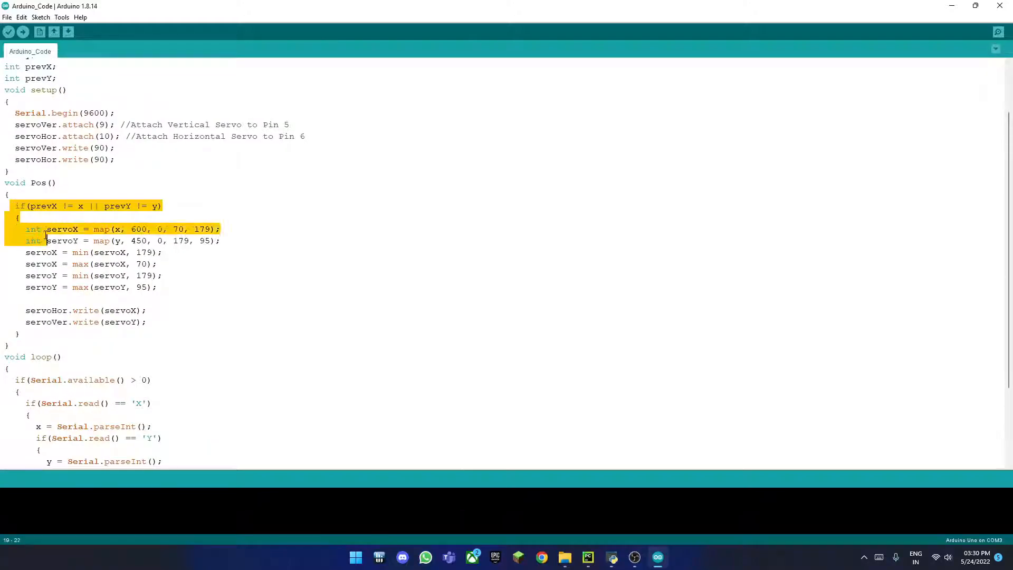
left_click(164, 275)
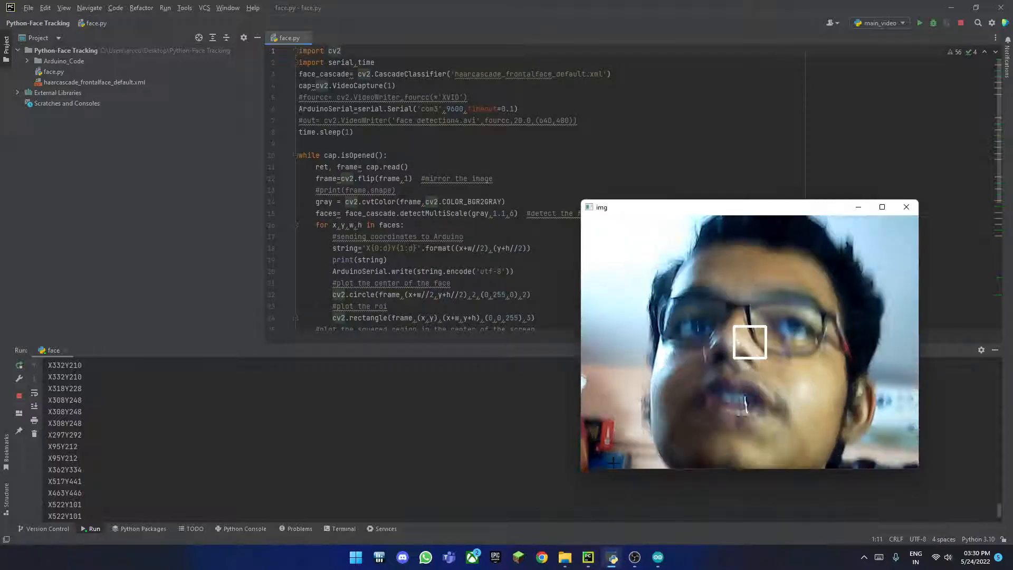
- Close the 'img' webcam preview window to reveal the editor and Run panel
left_click_drag(750, 207, 646, 153)
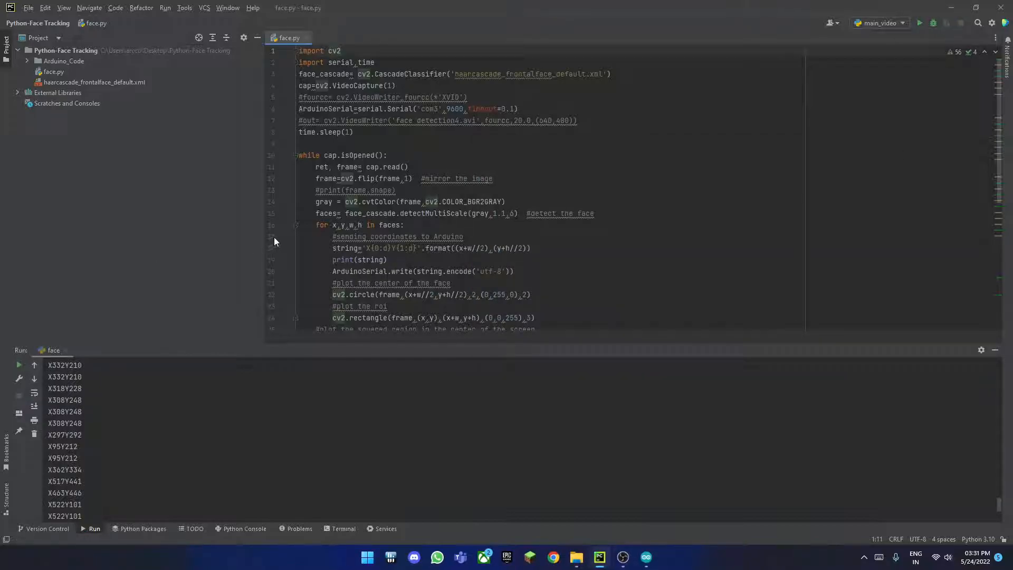
- Bring up the Windows Run dialog with 'cmd' entered in the Open box
scroll("down", 3)
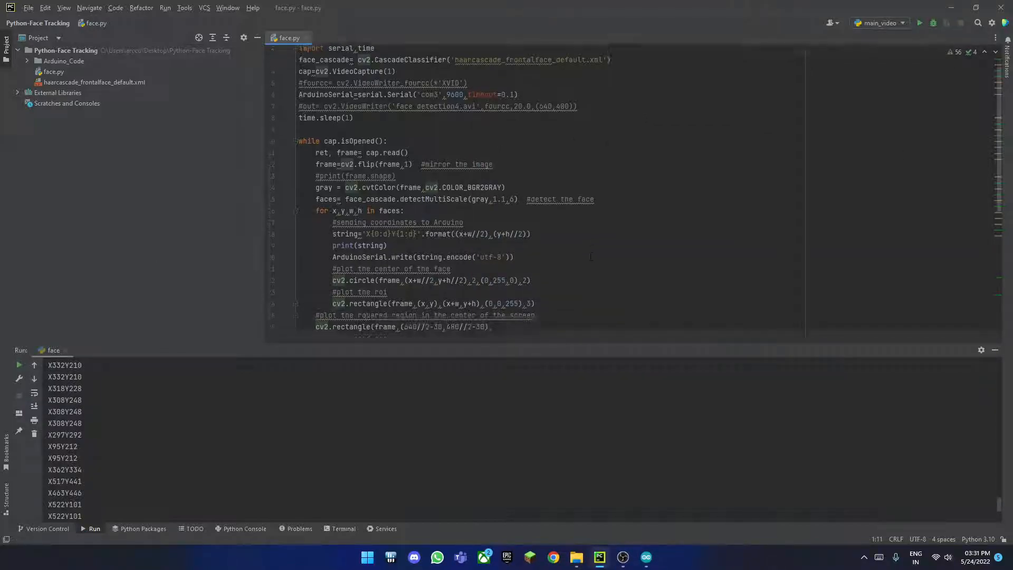
type("import cv2")
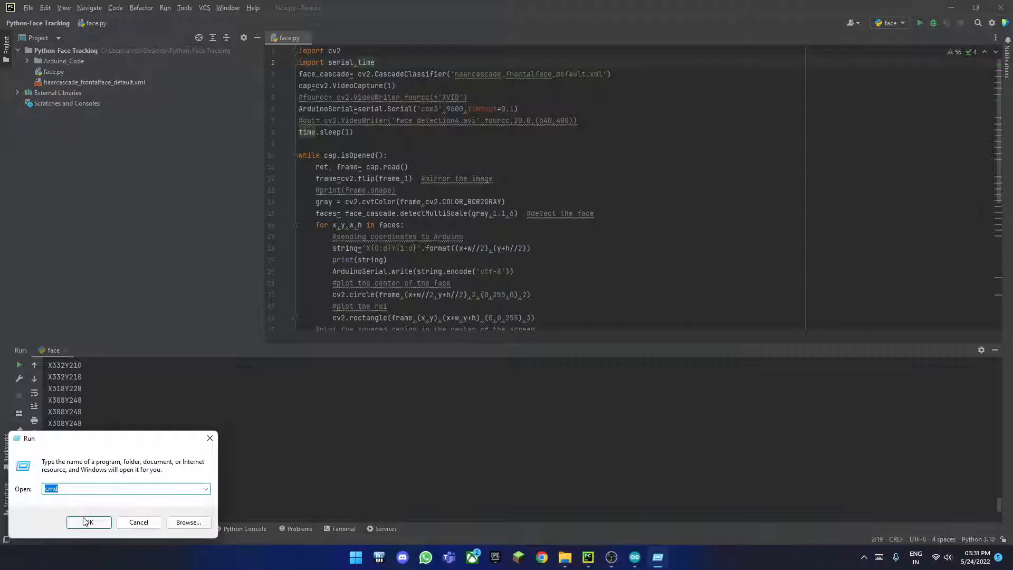
- Open Command Prompt and run 'pip install serial', correcting the typos first
left_click(89, 522)
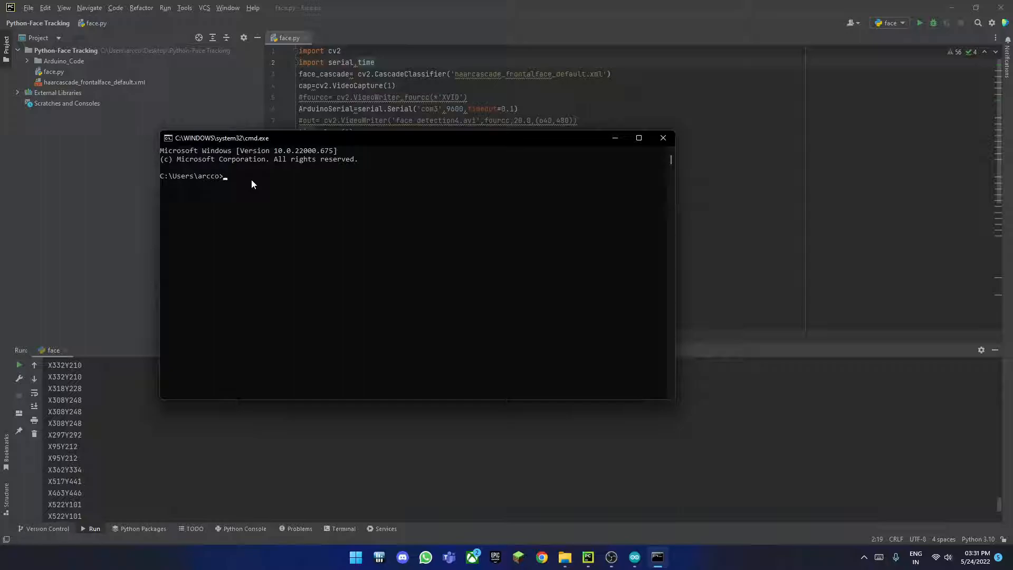
type("pyp")
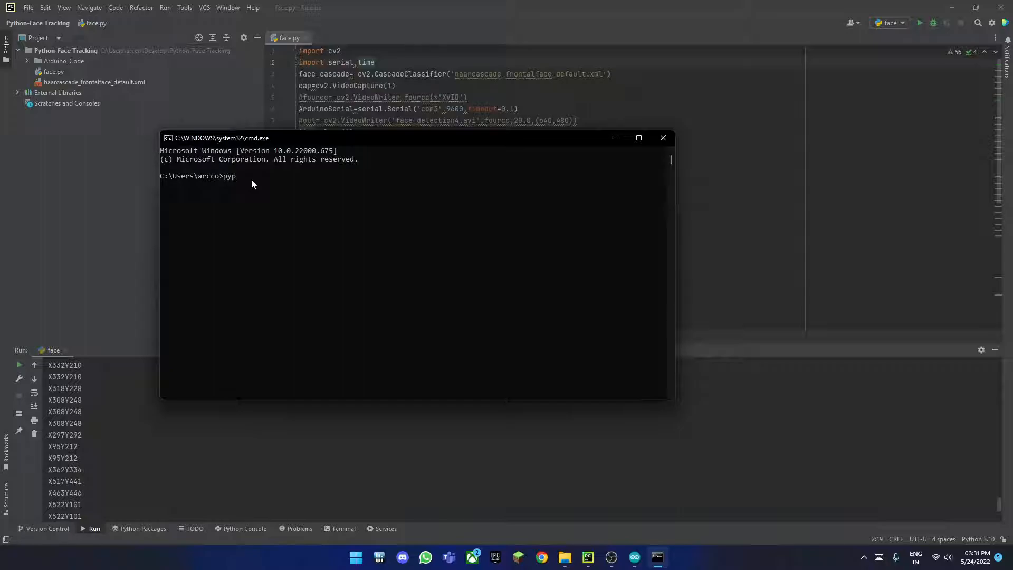
type("pip")
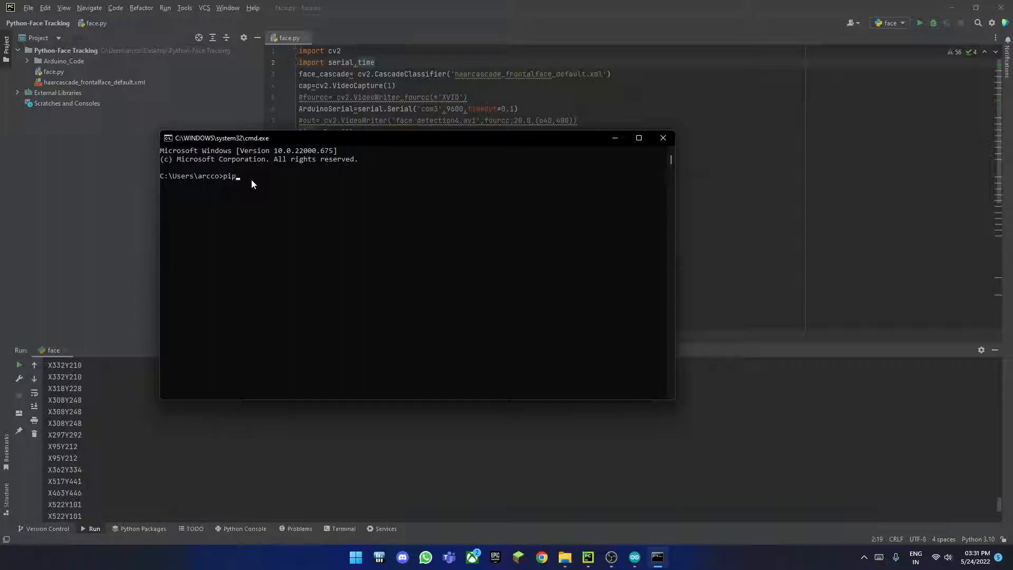
key("backspace")
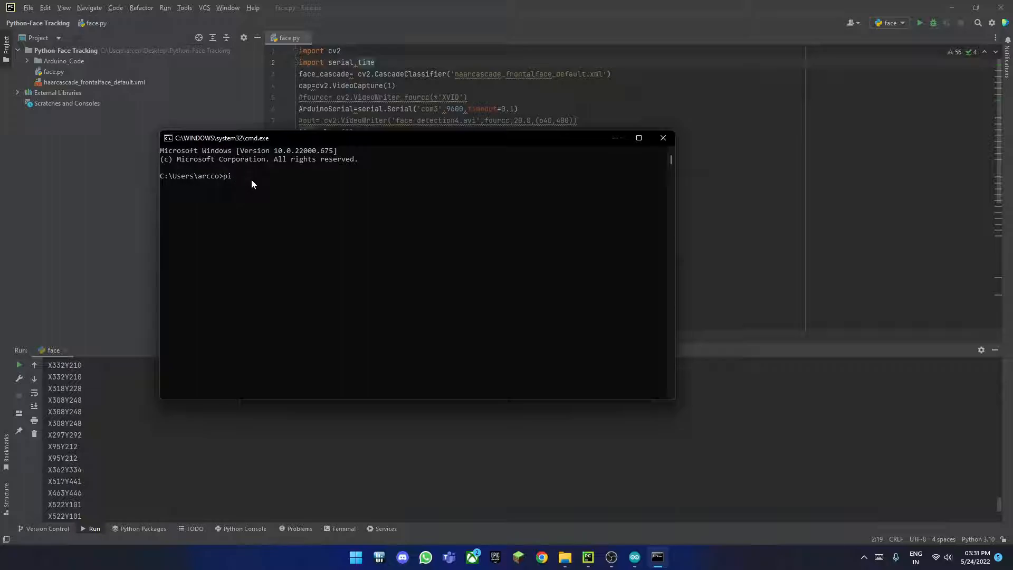
type("inst")
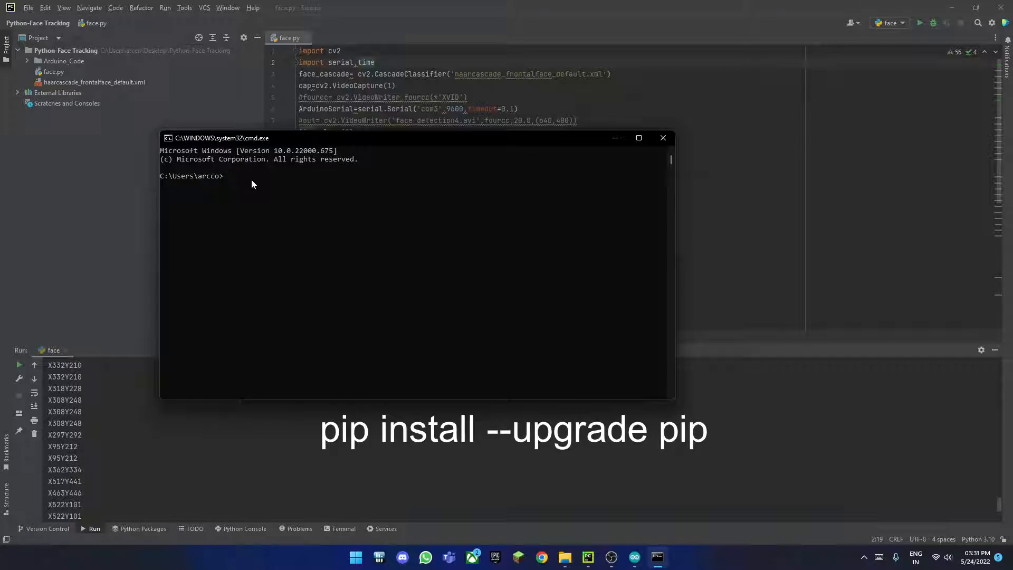
type("pip inta")
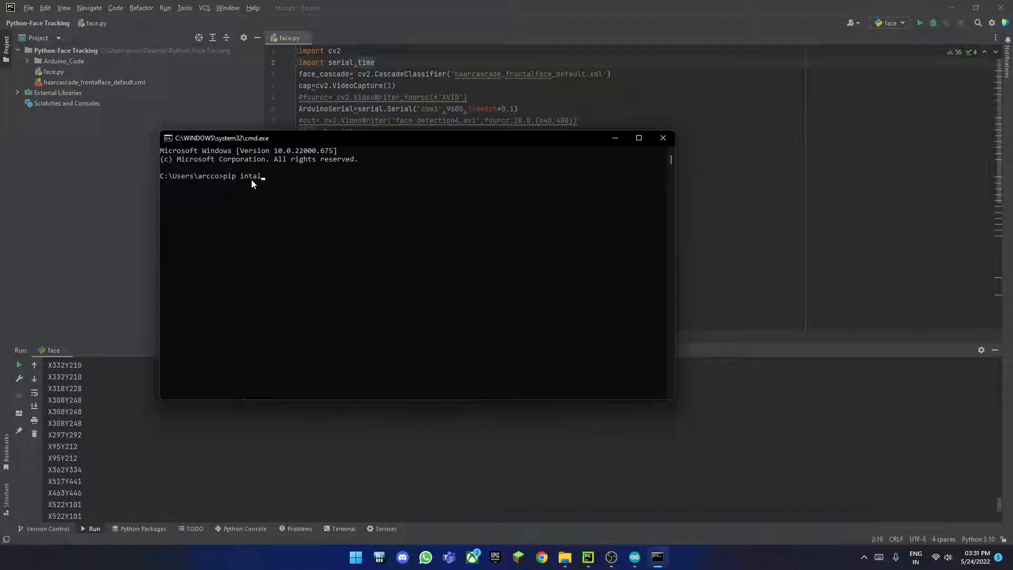
type("l serial")
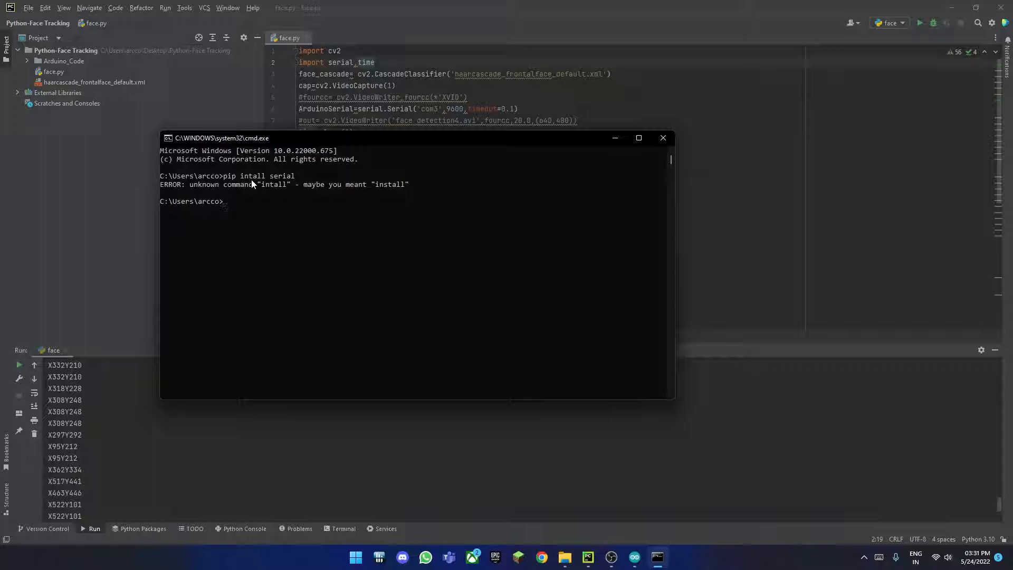
type("pip intall serial")
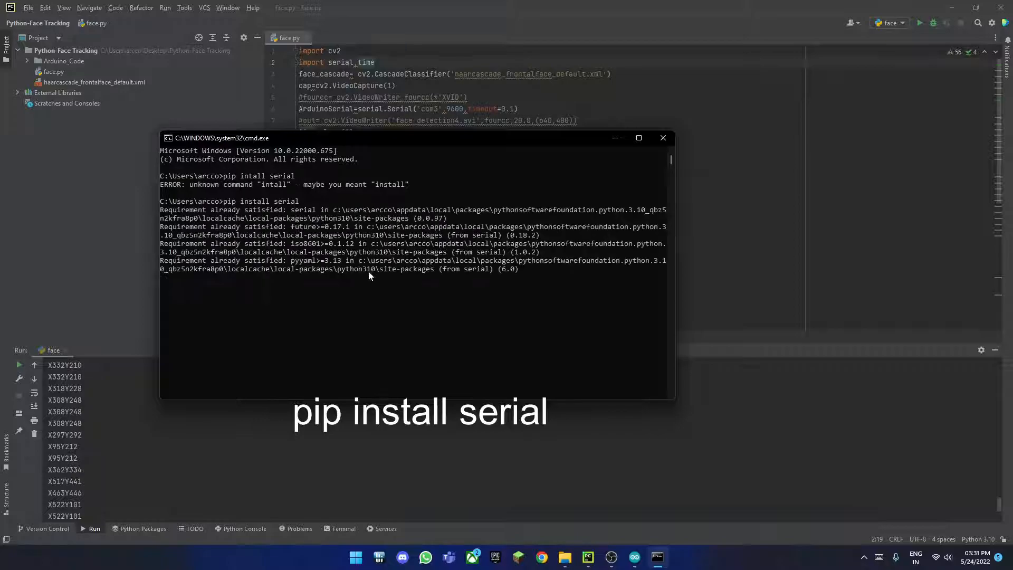
key("enter")
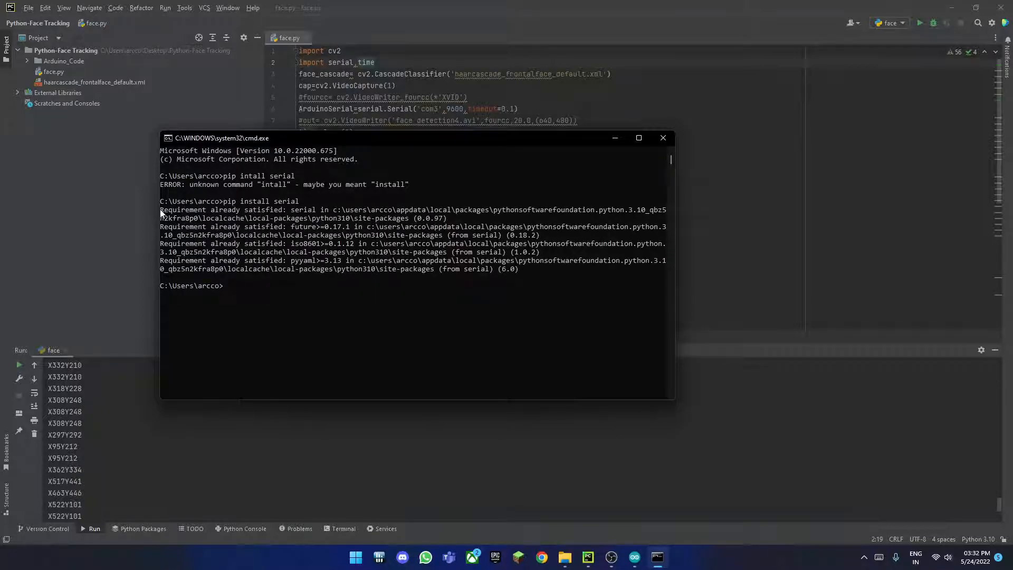
- Run 'pip install pyserial', which reports pyserial 3.5 already satisfied
left_click_drag(161, 209, 326, 209)
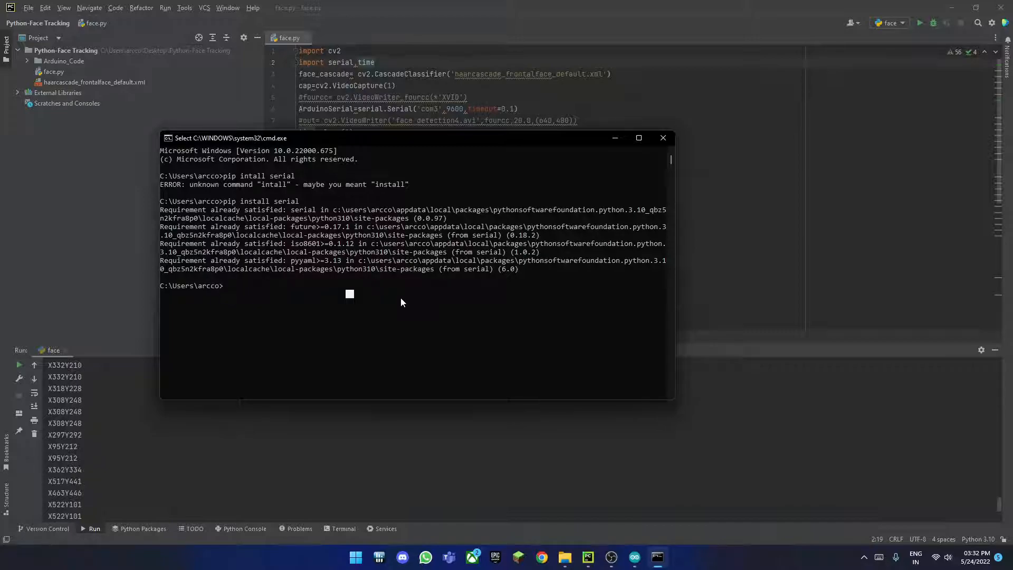
type("pip install serial")
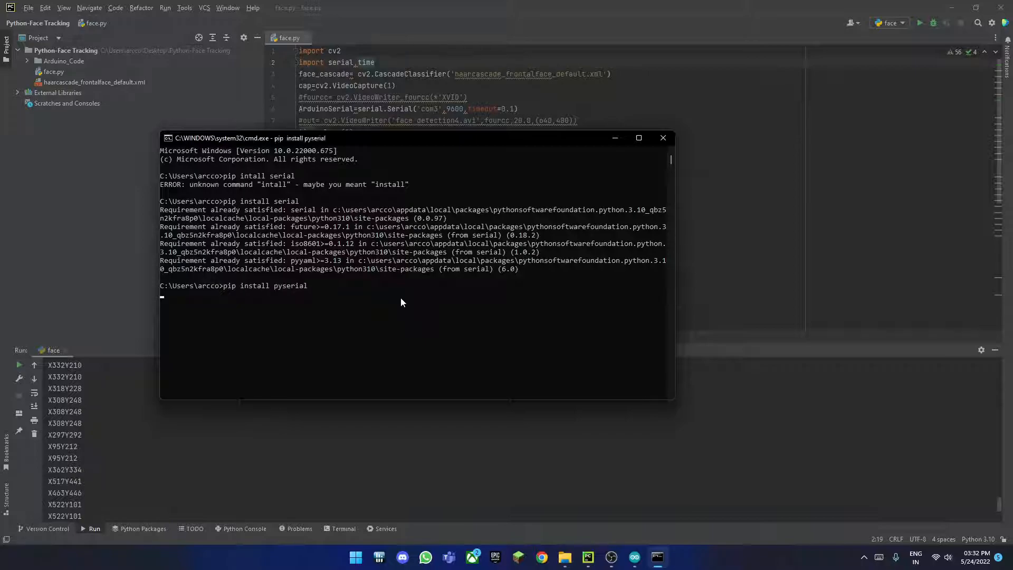
key("enter")
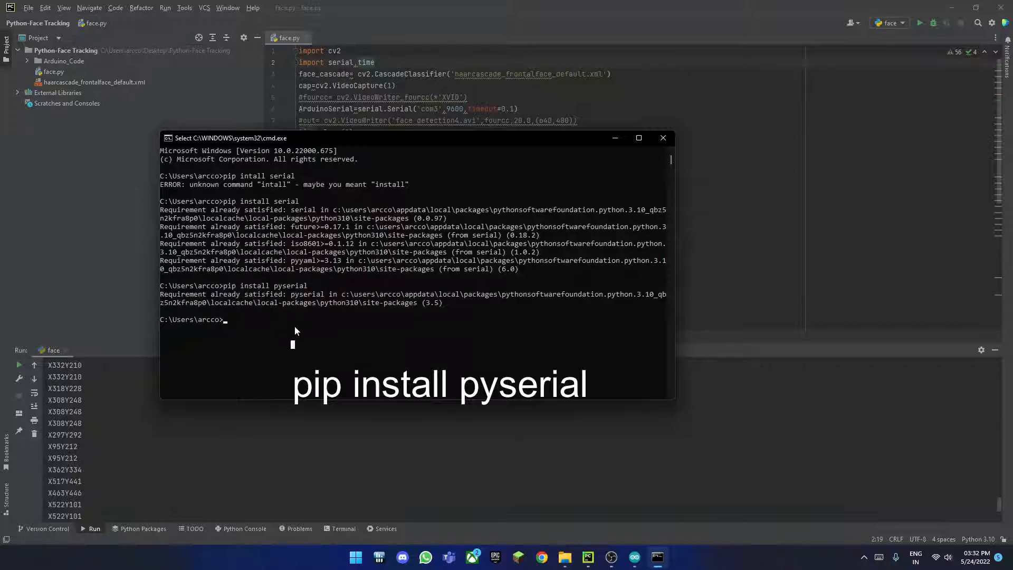
type("pip")
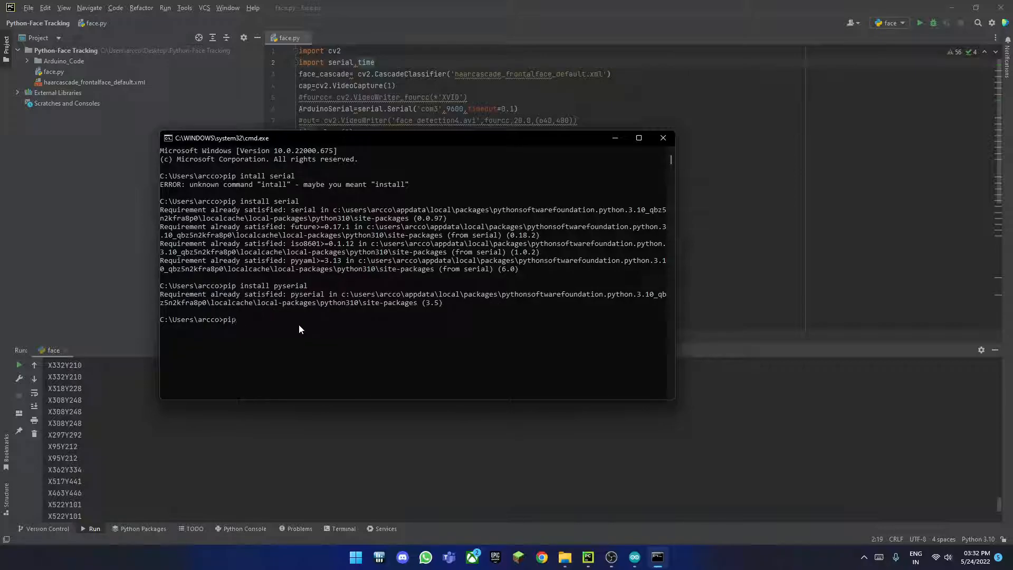
- Run 'pip install opencv-python' and inspect the 'no matching distribution found' error
type("install")
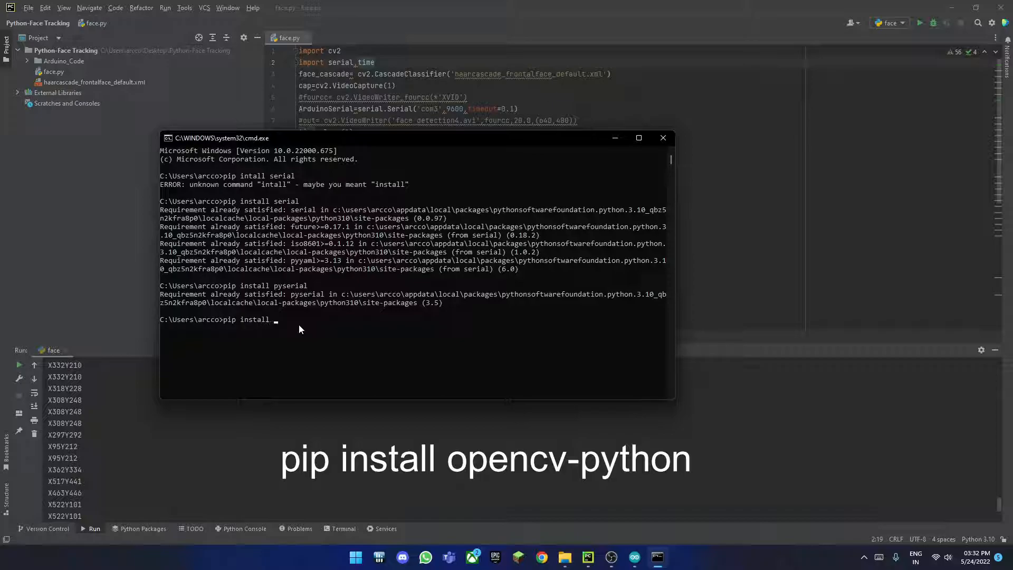
type("ope")
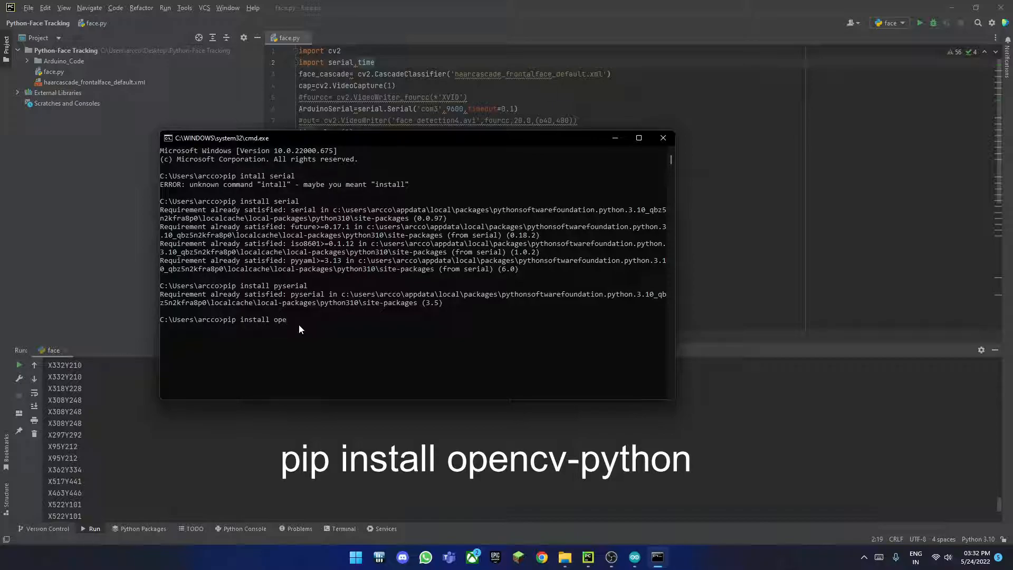
type("ncv")
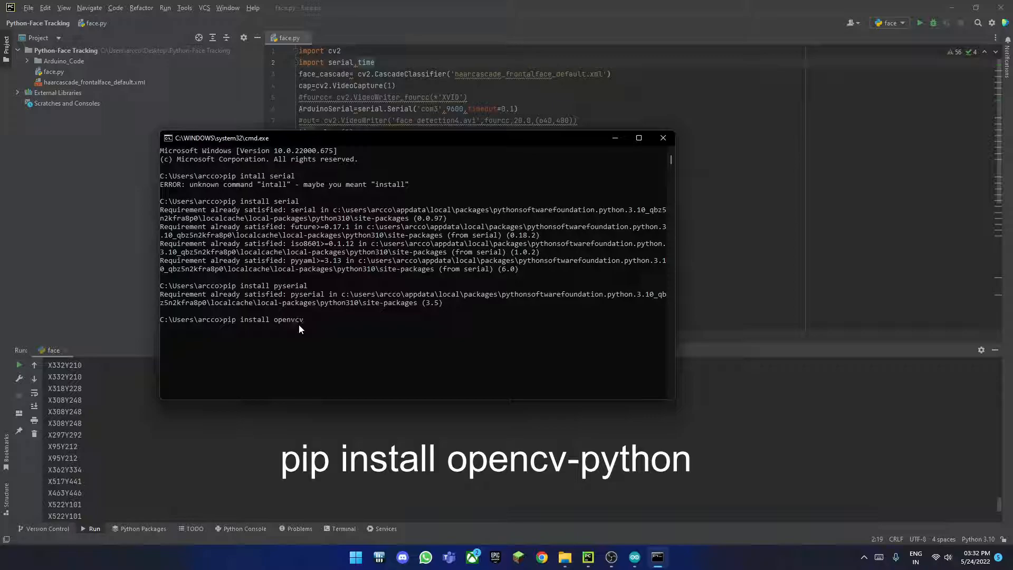
type("-")
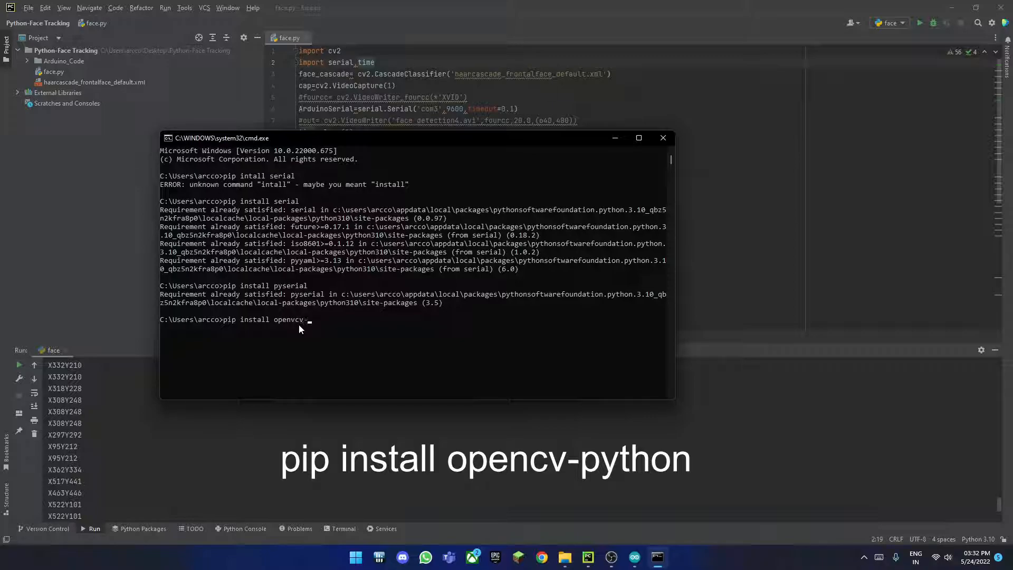
type("python")
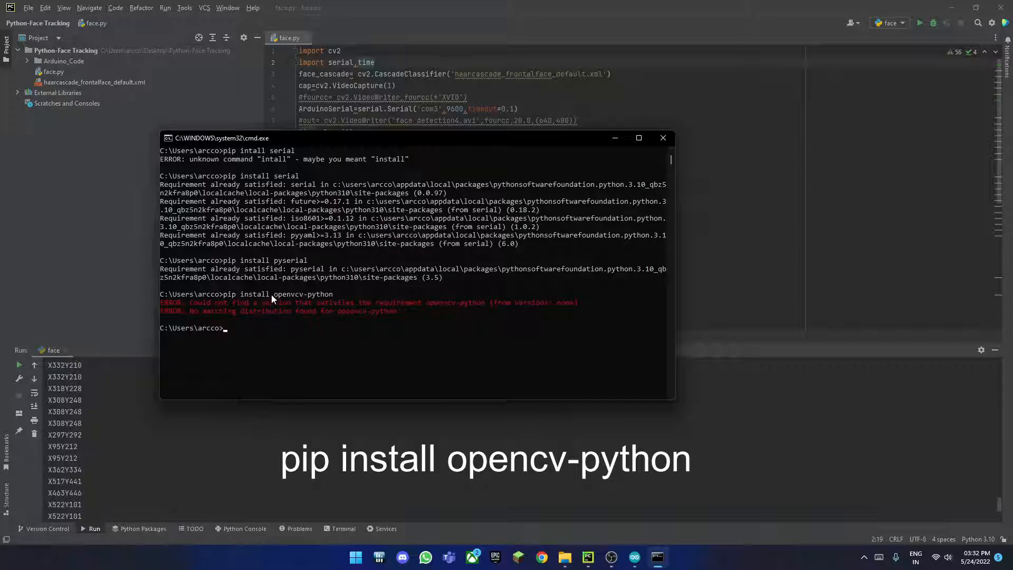
double_click(302, 294)
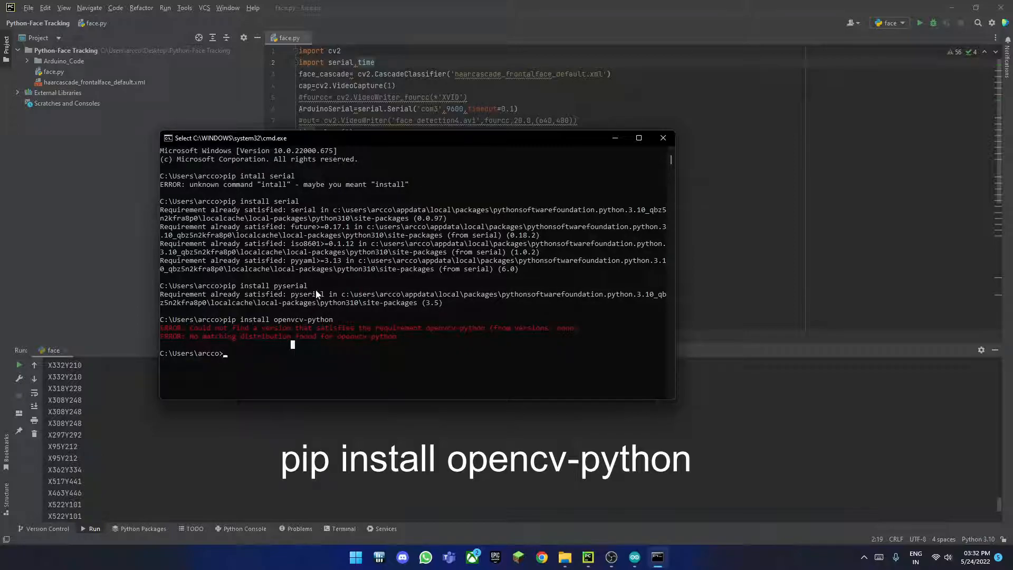
mouse_move(296, 354)
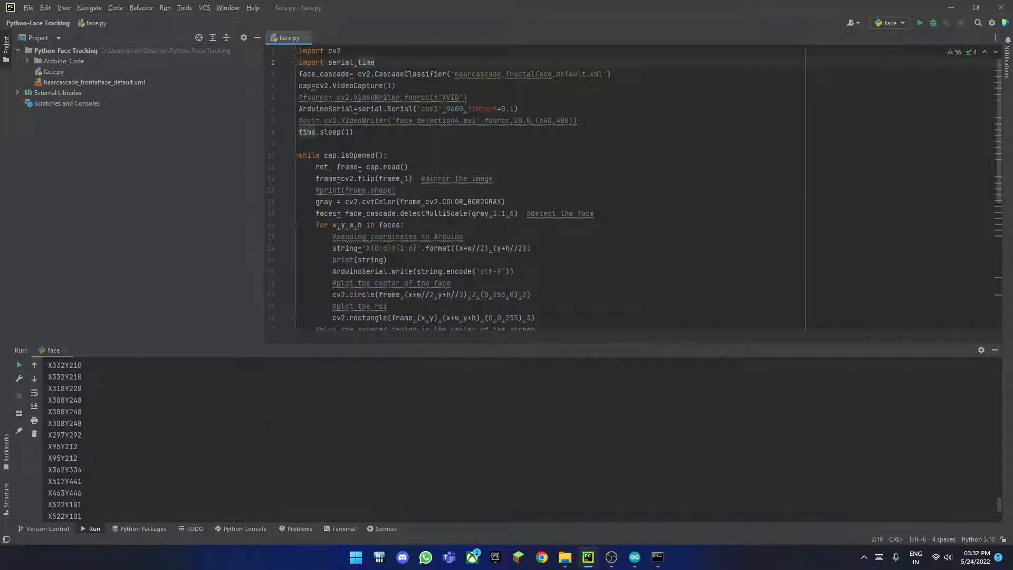
mouse_move(139, 529)
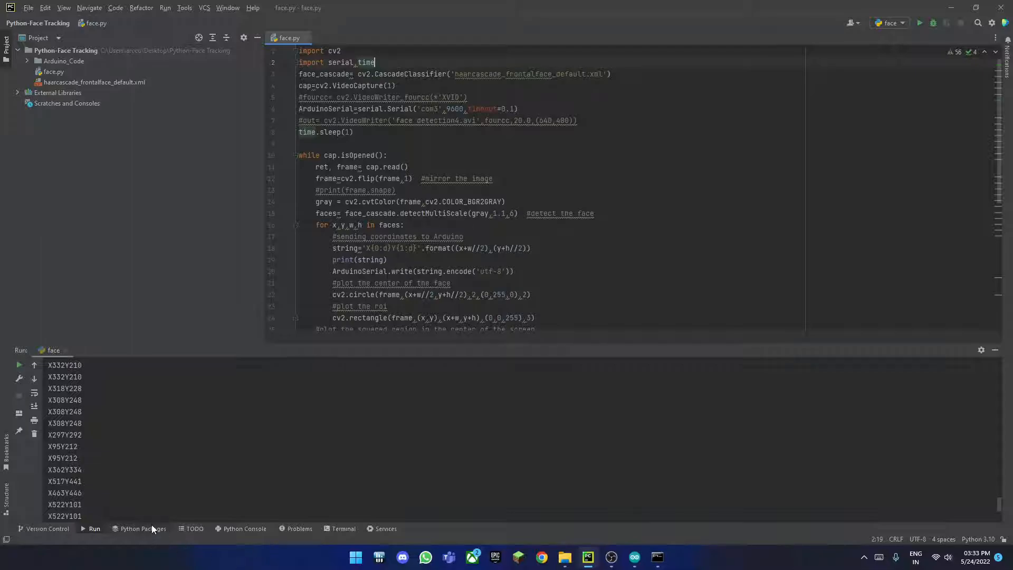
mouse_move(287, 474)
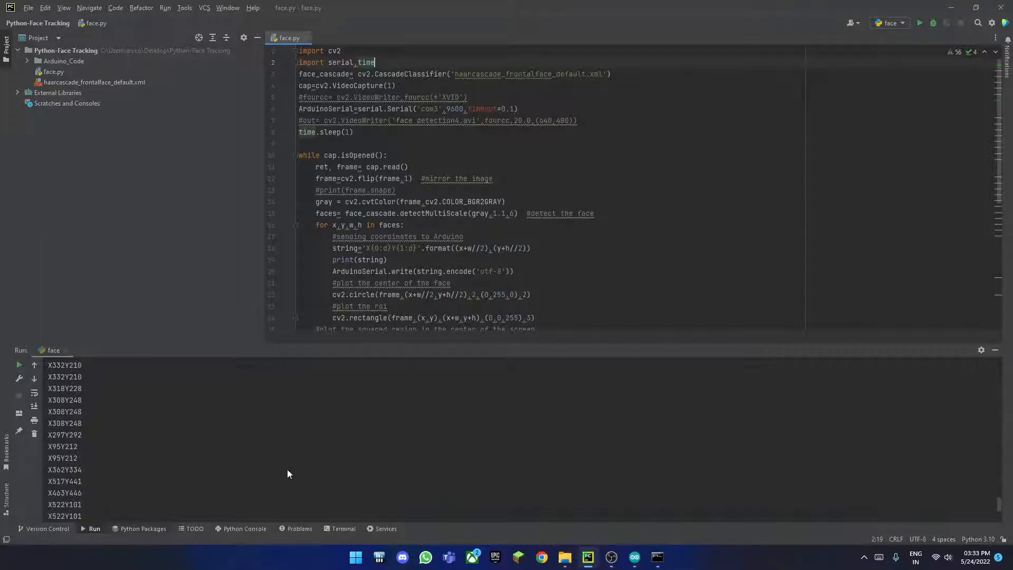
left_click(142, 529)
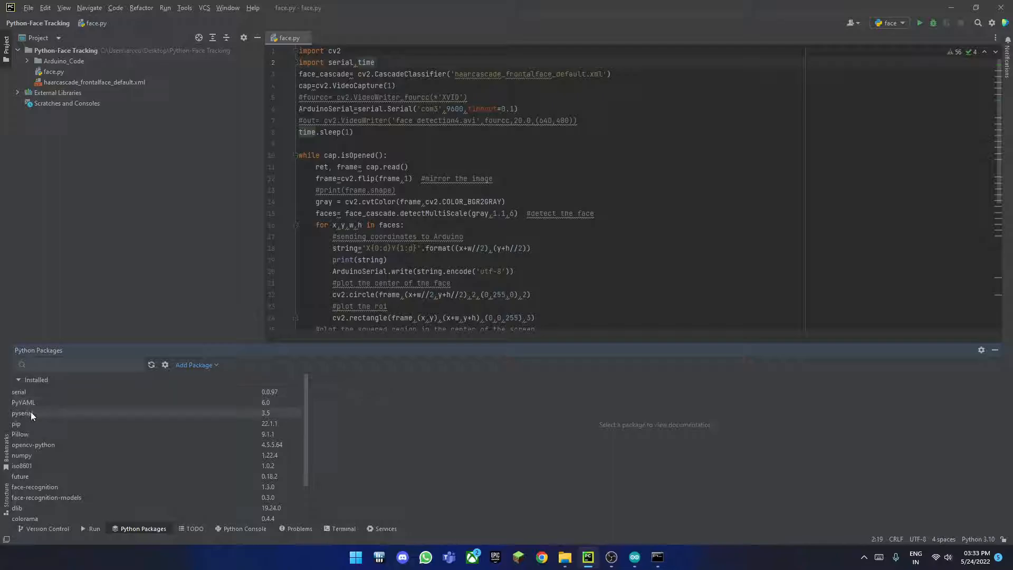
scroll("down", 3)
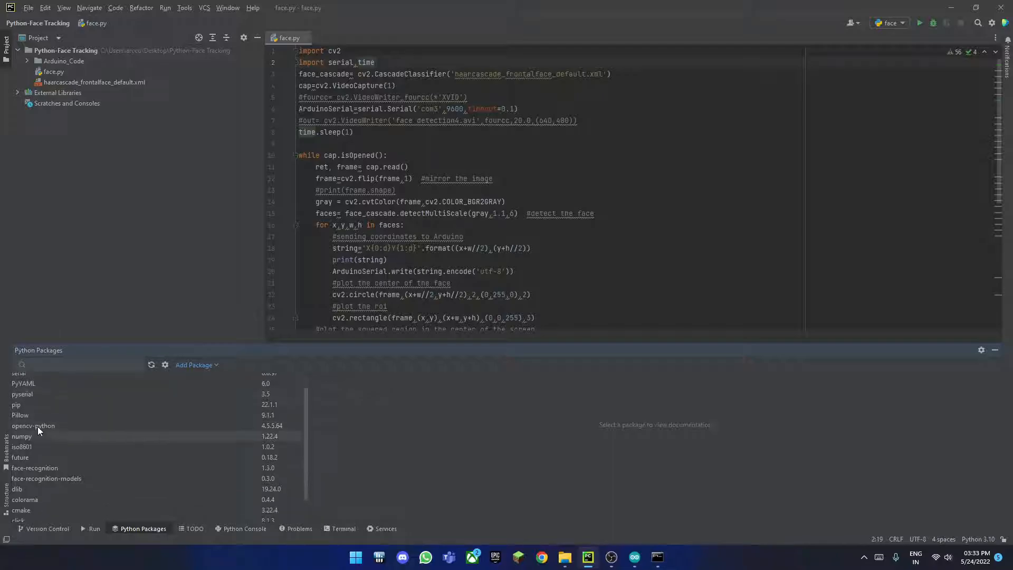
mouse_move(102, 429)
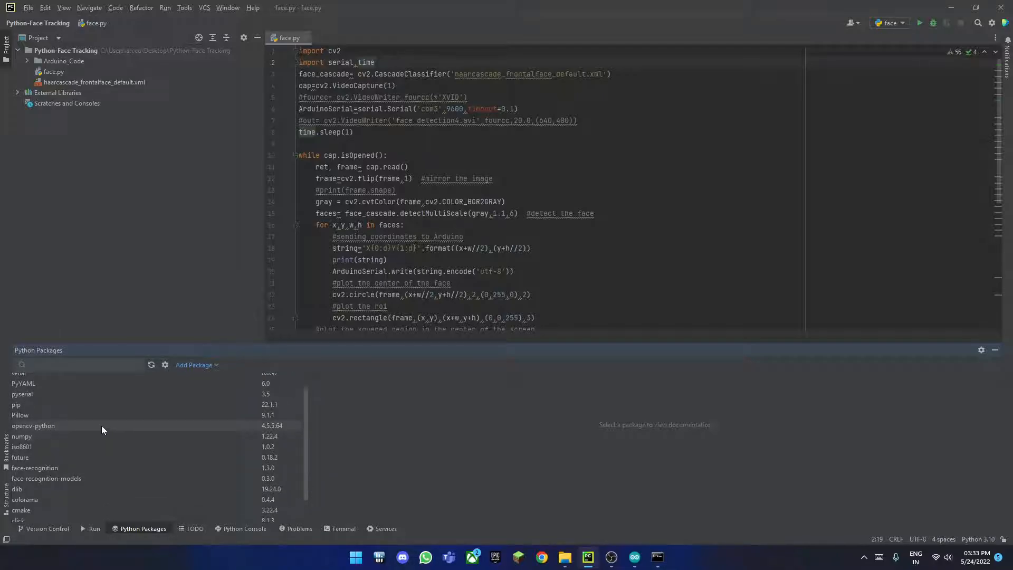
scroll("down", 3)
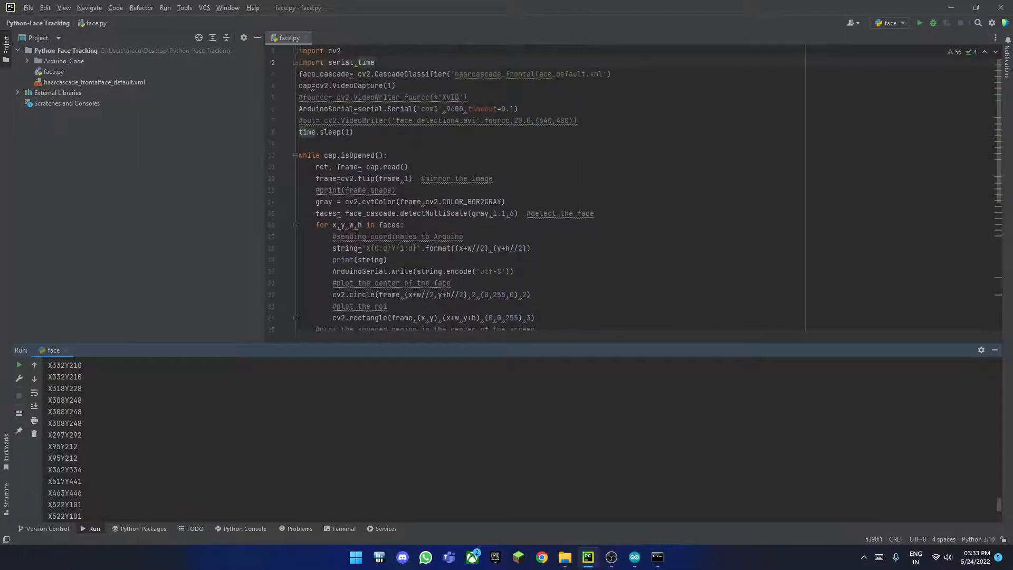
key("ctrl+a")
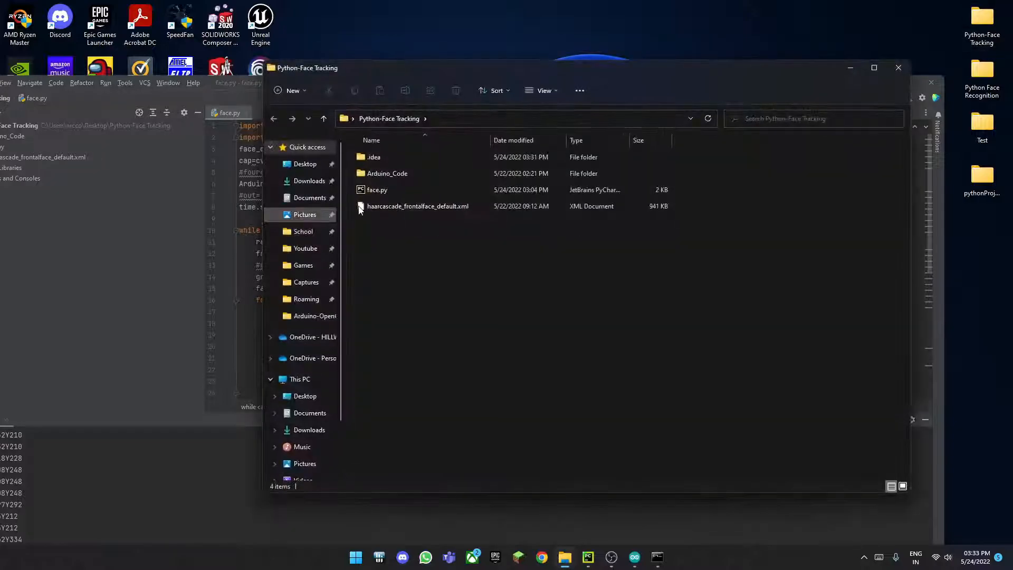
- Select and right-click haarcascade_frontalface_default.xml, then switch back to PyCharm
left_click(418, 205)
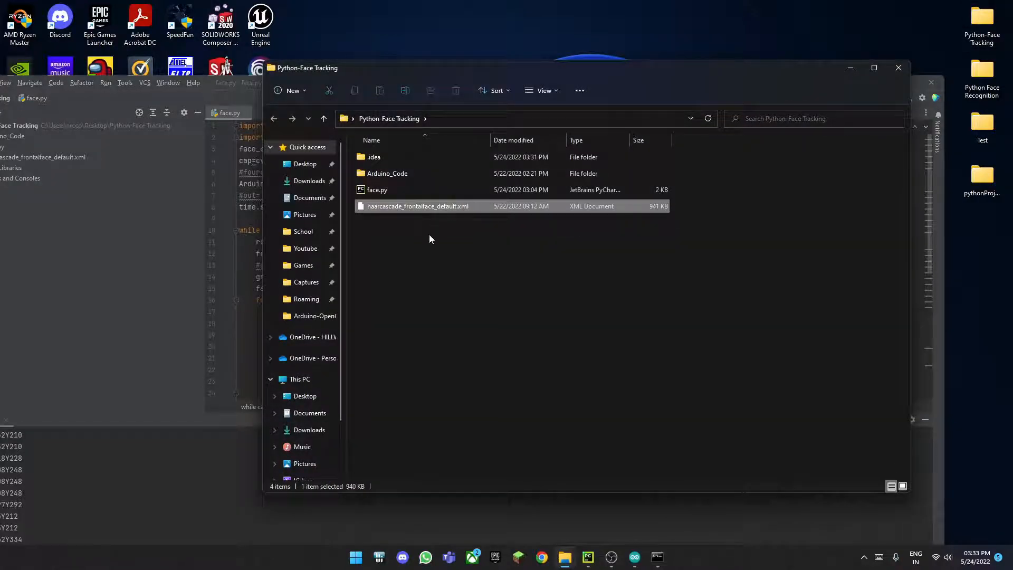
right_click(431, 239)
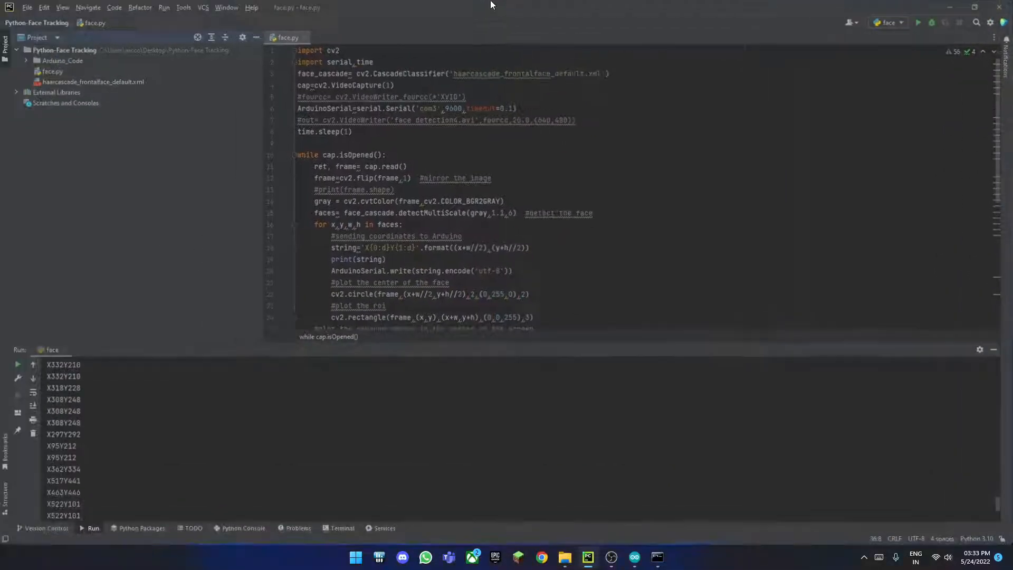
double_click(510, 74)
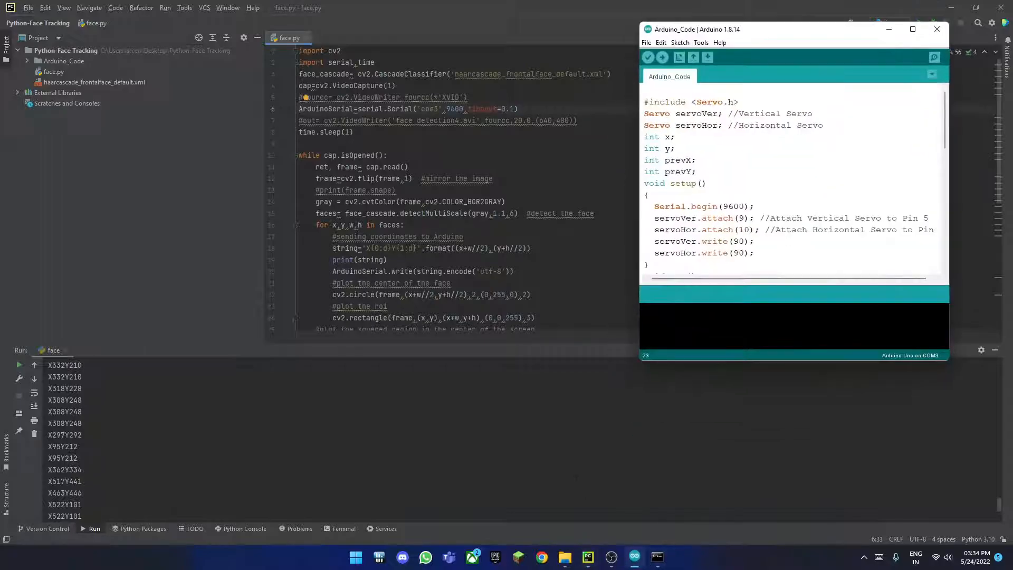
- Open the COM3 Serial Monitor, check its 9600 baud setting, and close it
left_click(701, 42)
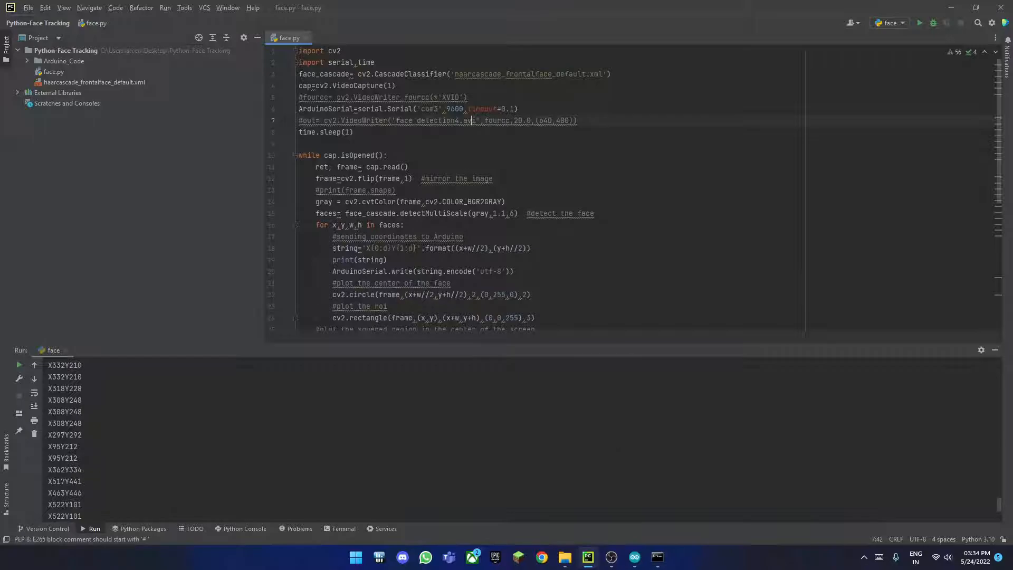
left_click(702, 42)
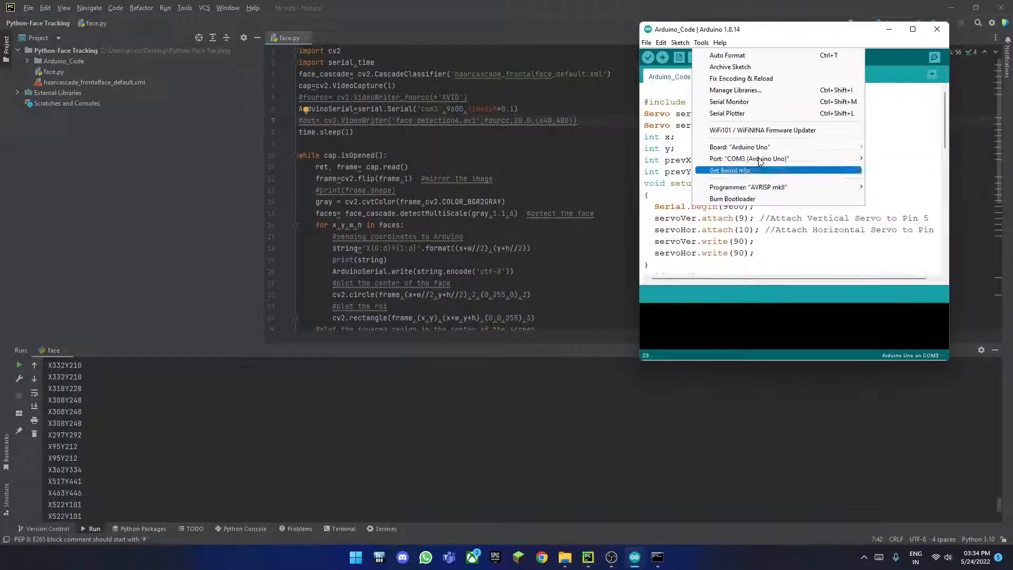
left_click(728, 101)
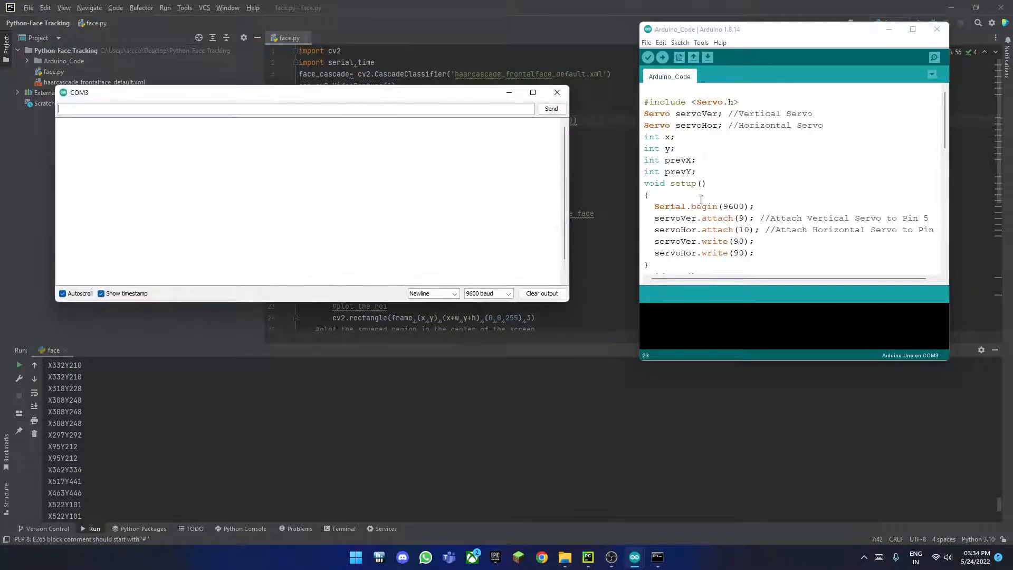
left_click(487, 293)
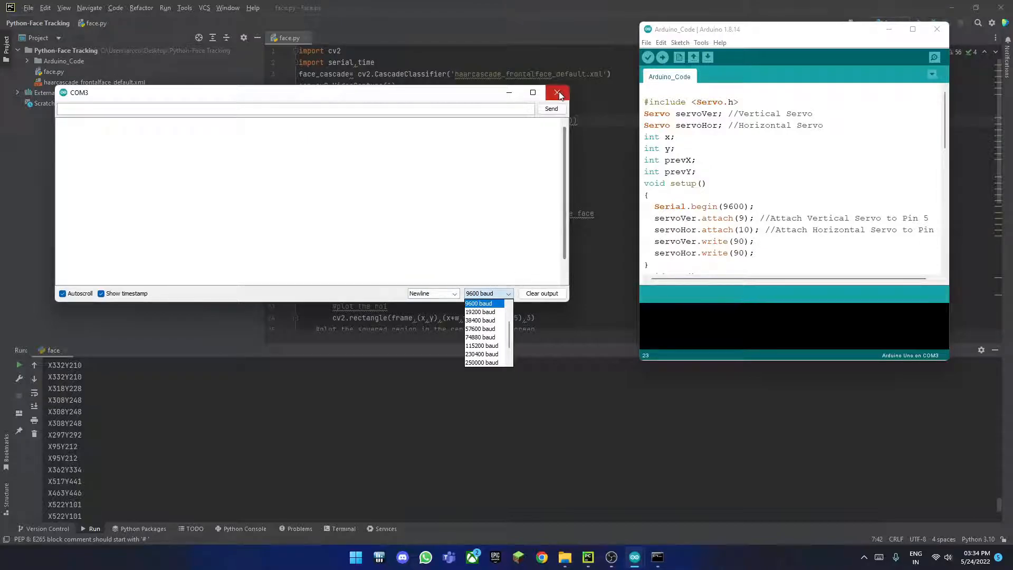
left_click(557, 92)
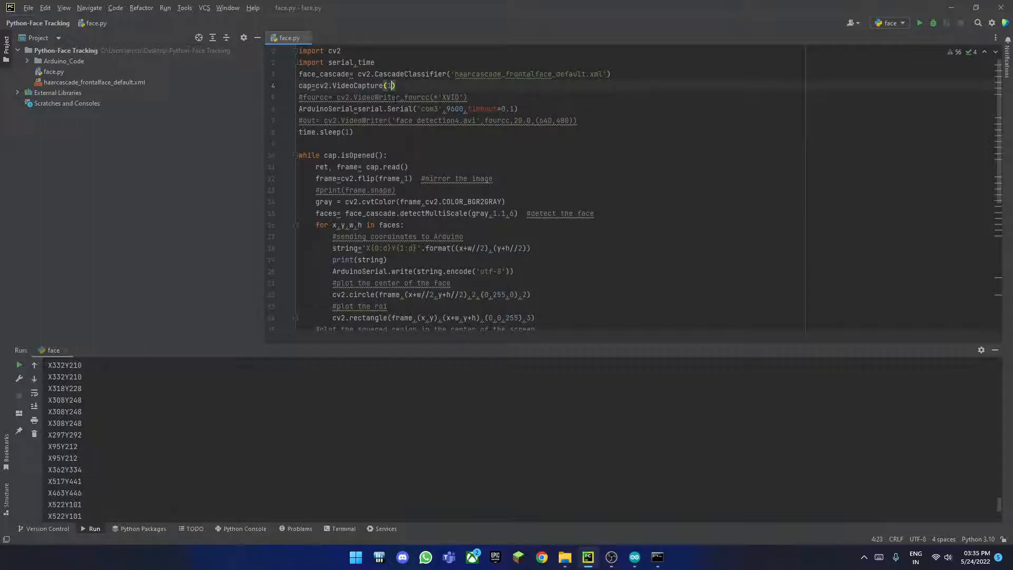
scroll("down", 3)
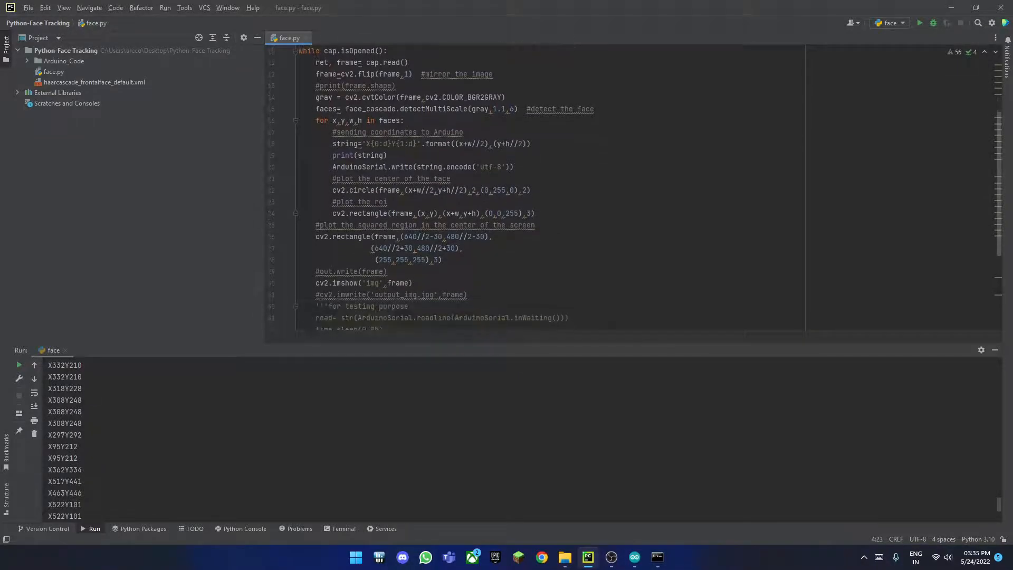
left_click(388, 51)
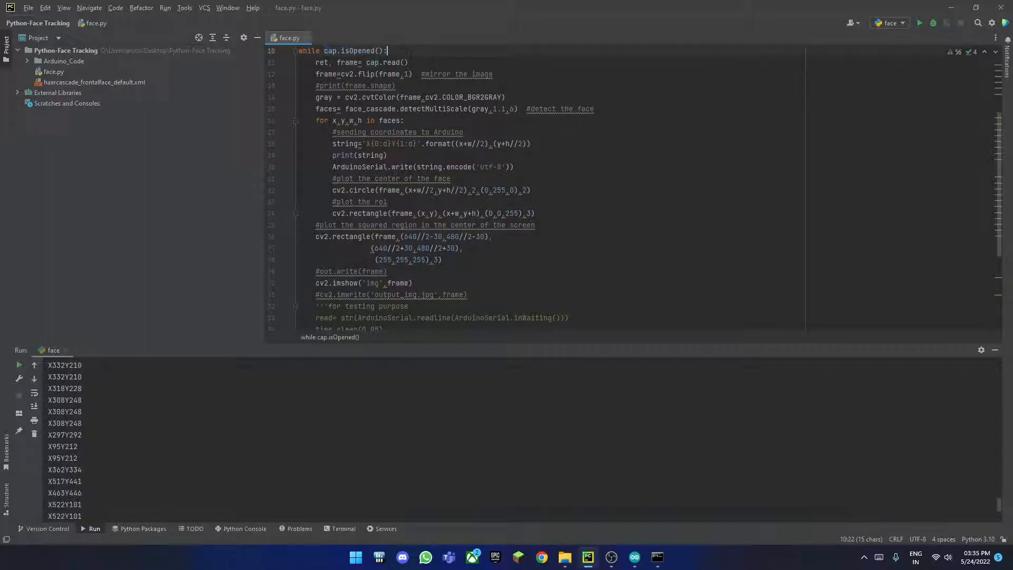
left_click(402, 63)
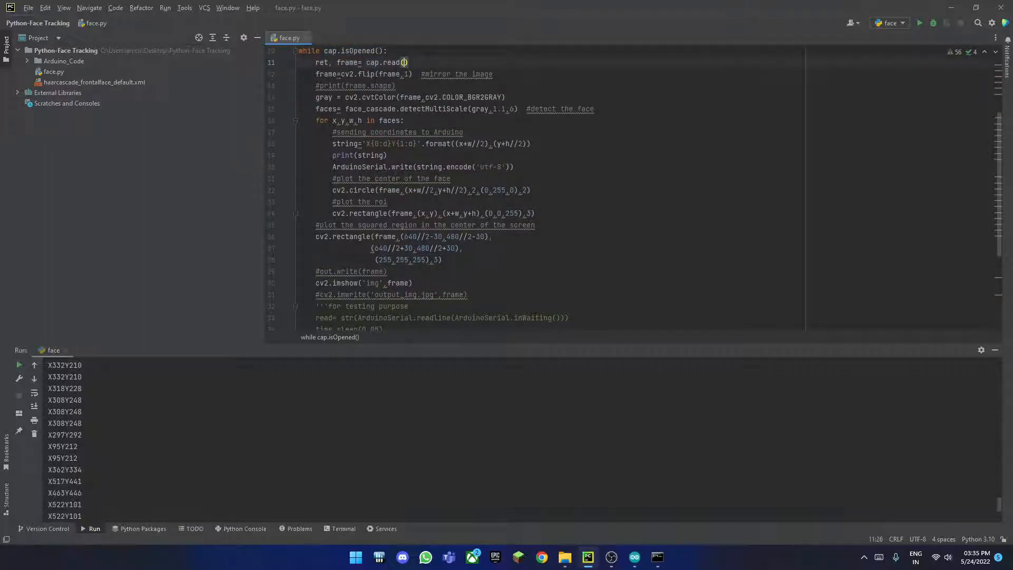
left_click_drag(316, 74, 396, 85)
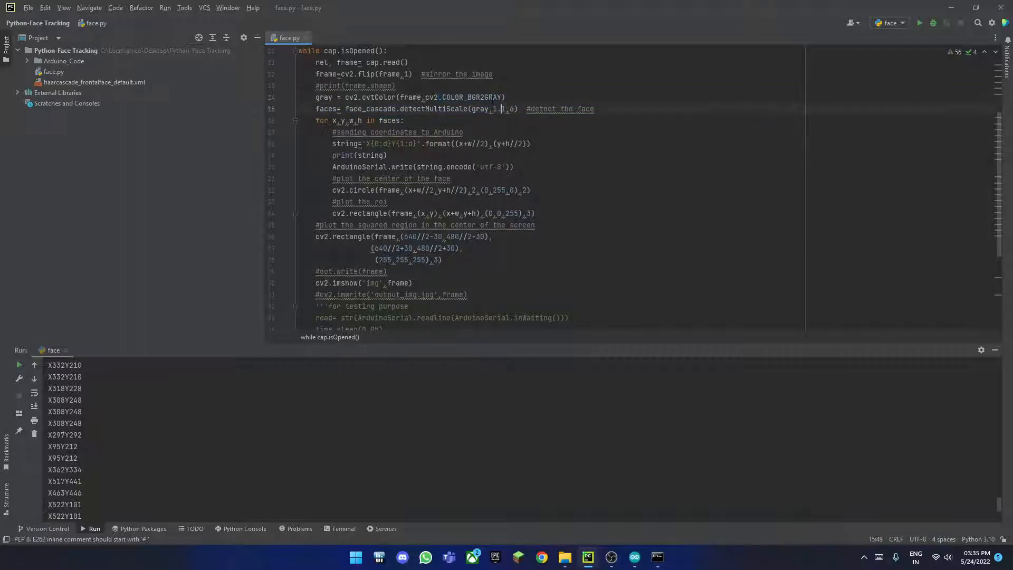
double_click(490, 97)
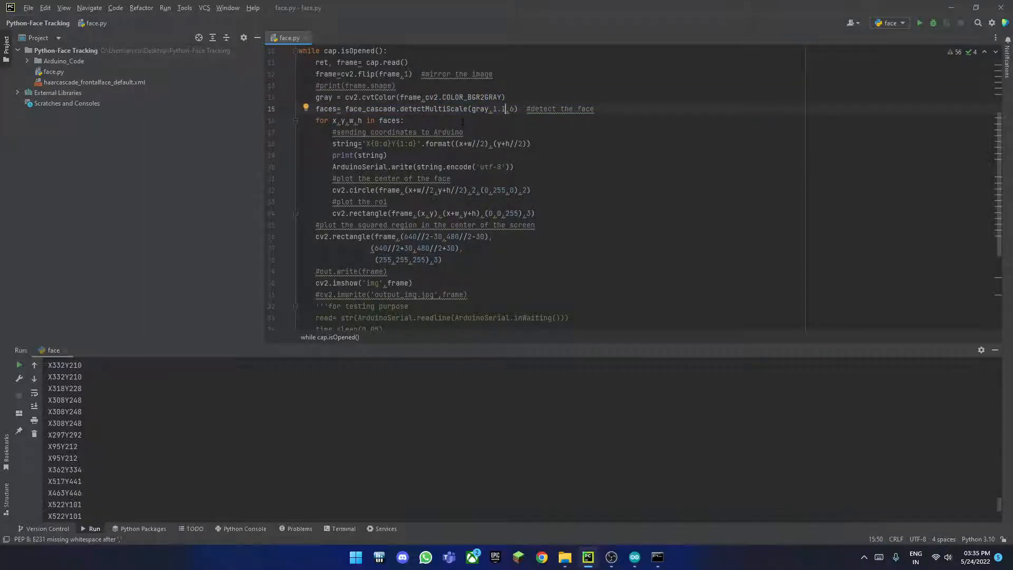
scroll("down", 3)
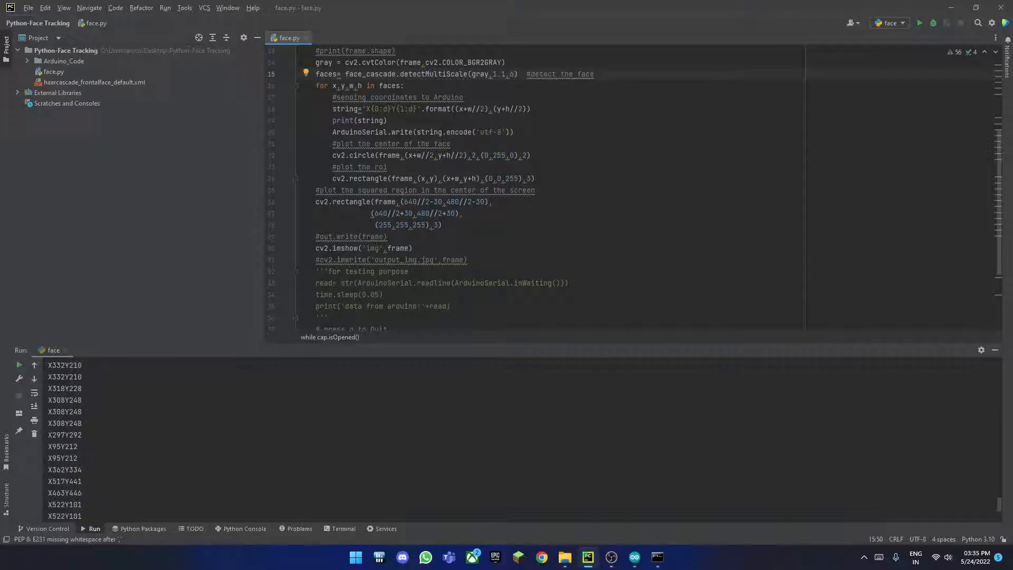
left_click_drag(332, 108, 390, 120)
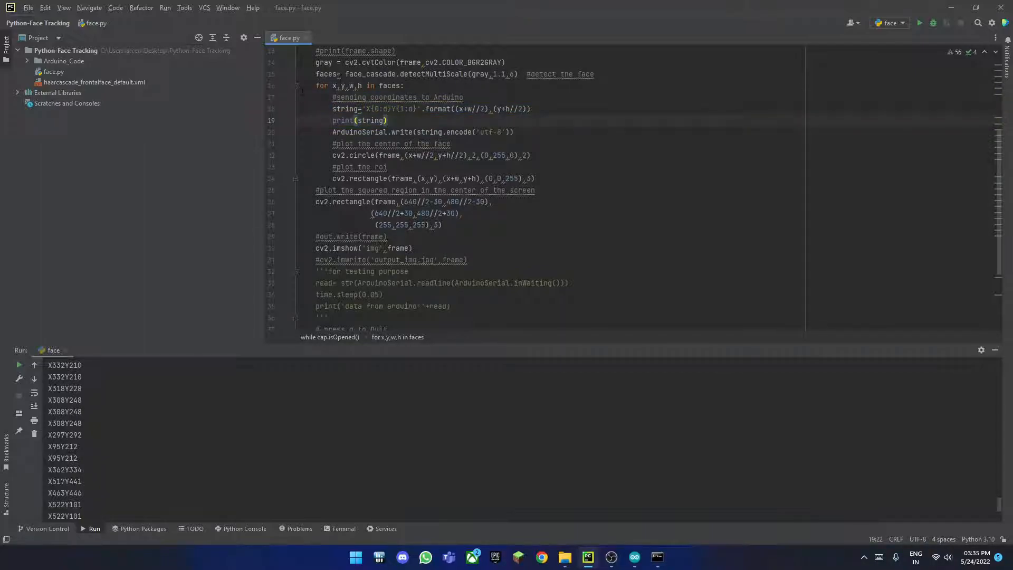
left_click(355, 85)
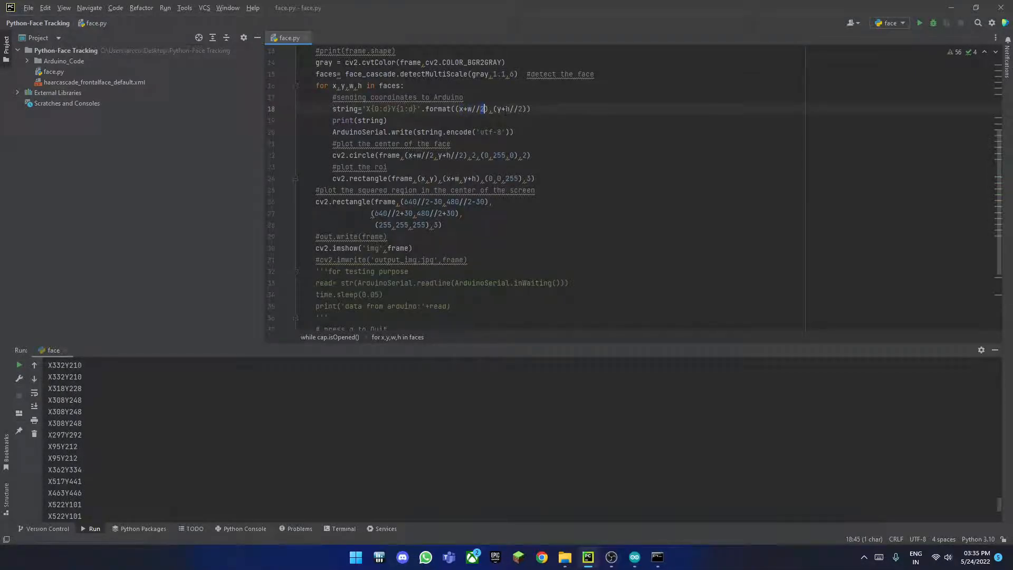
scroll("down", 3)
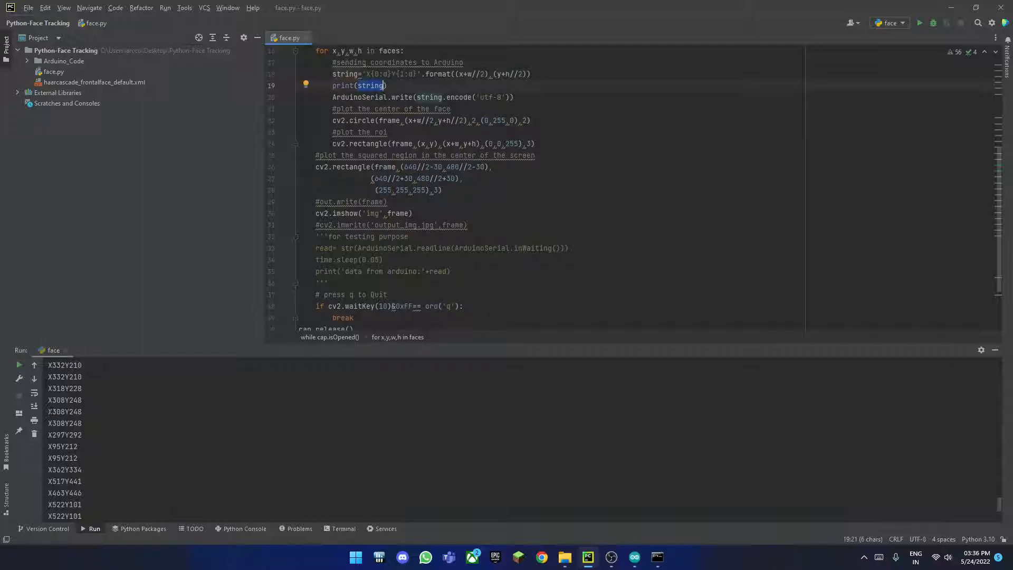
left_click_drag(64, 412, 64, 505)
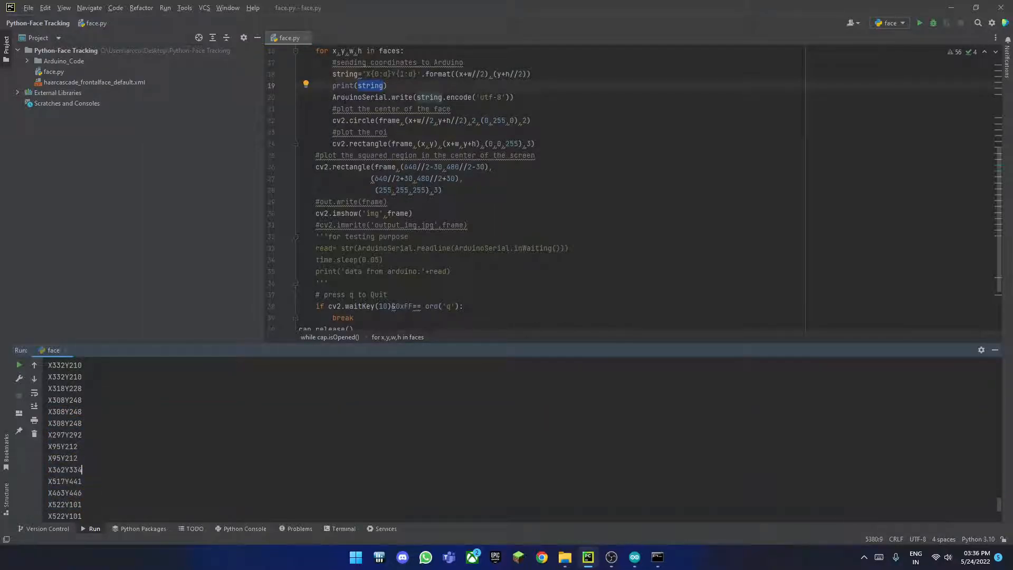
left_click(333, 97)
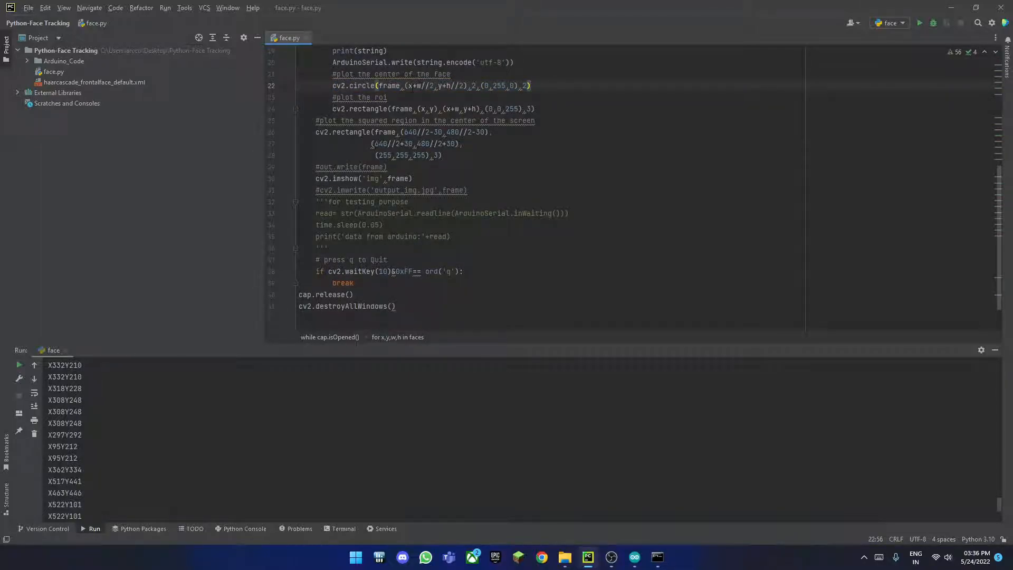
double_click(444, 85)
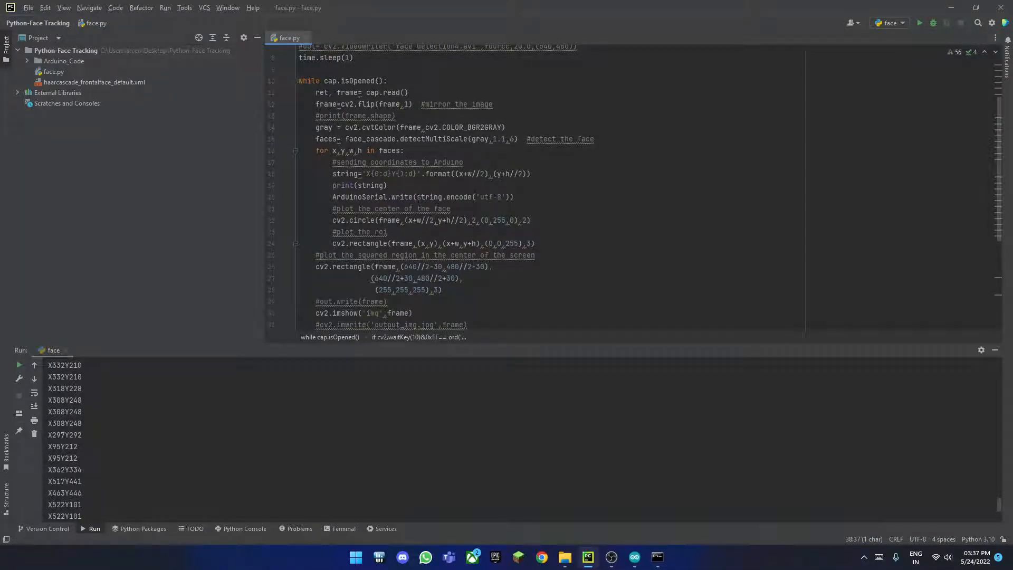
scroll("down", 3)
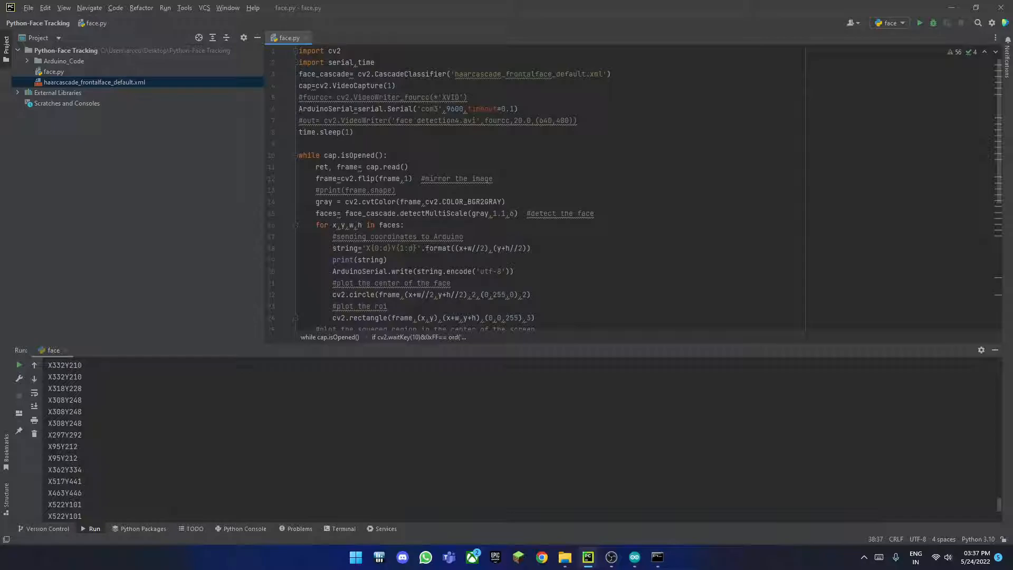
- Run face.py and scroll through the new face coordinates ending in exit code 0
left_click(919, 22)
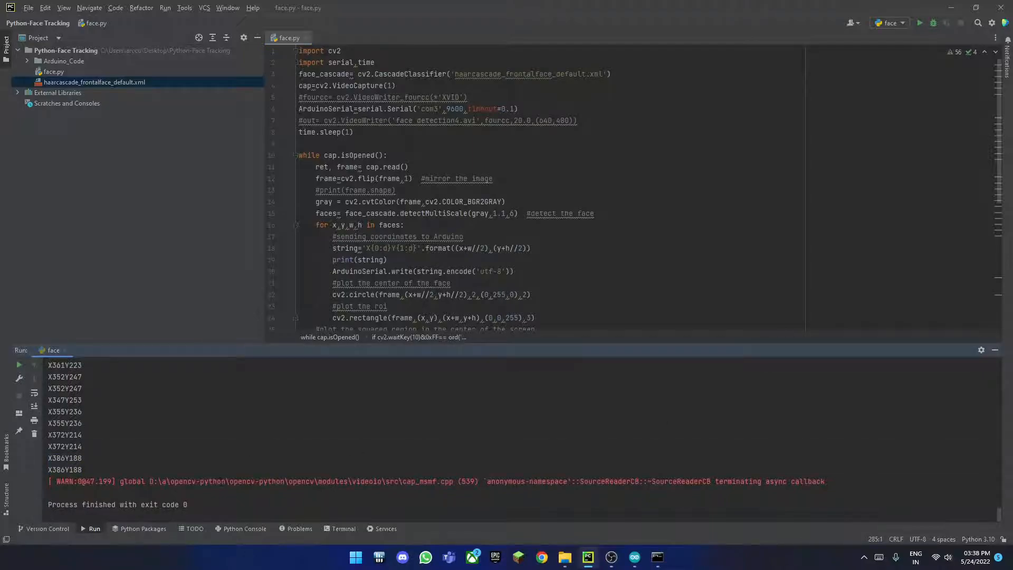
mouse_move(170, 199)
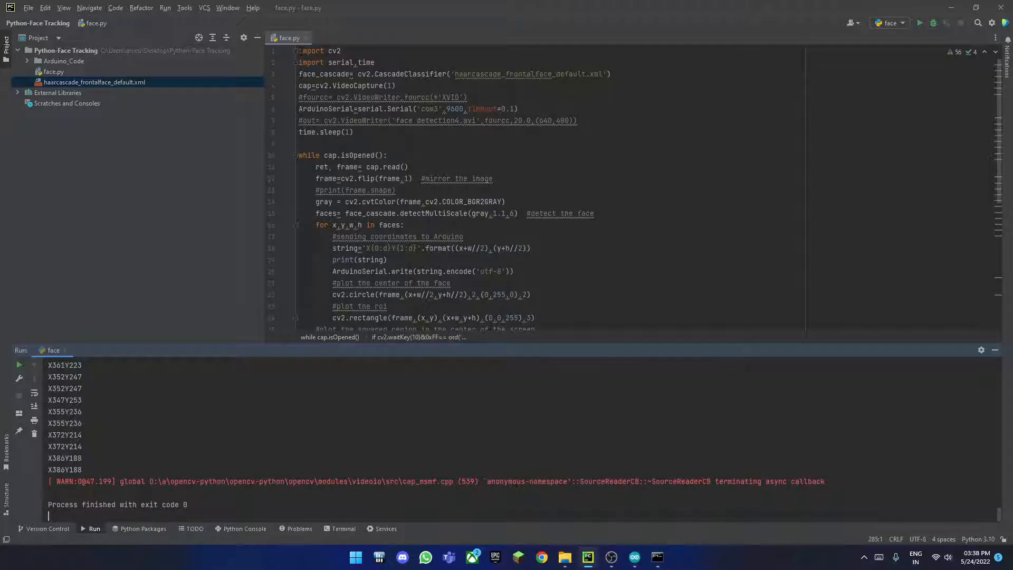
scroll("down", 3)
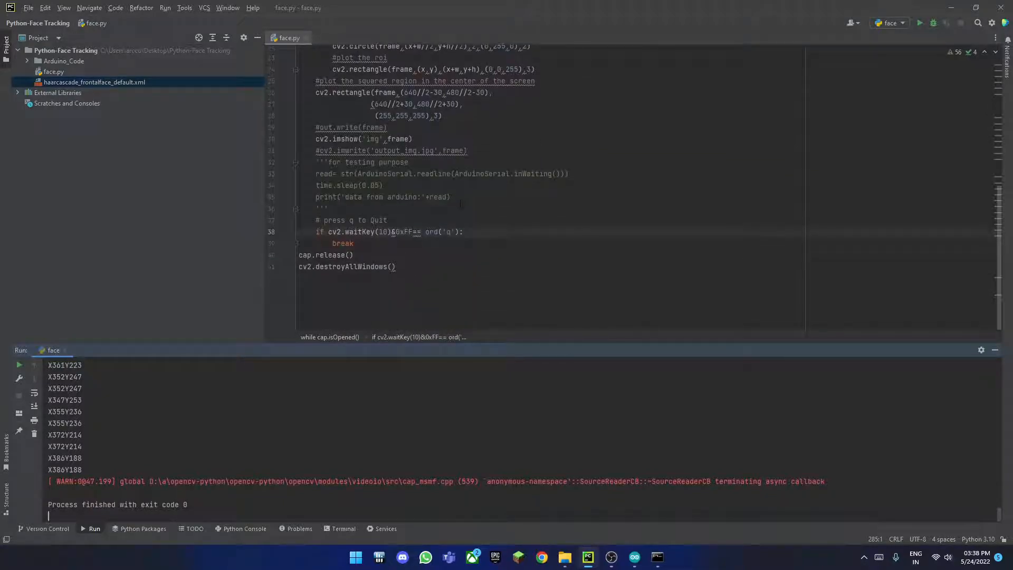